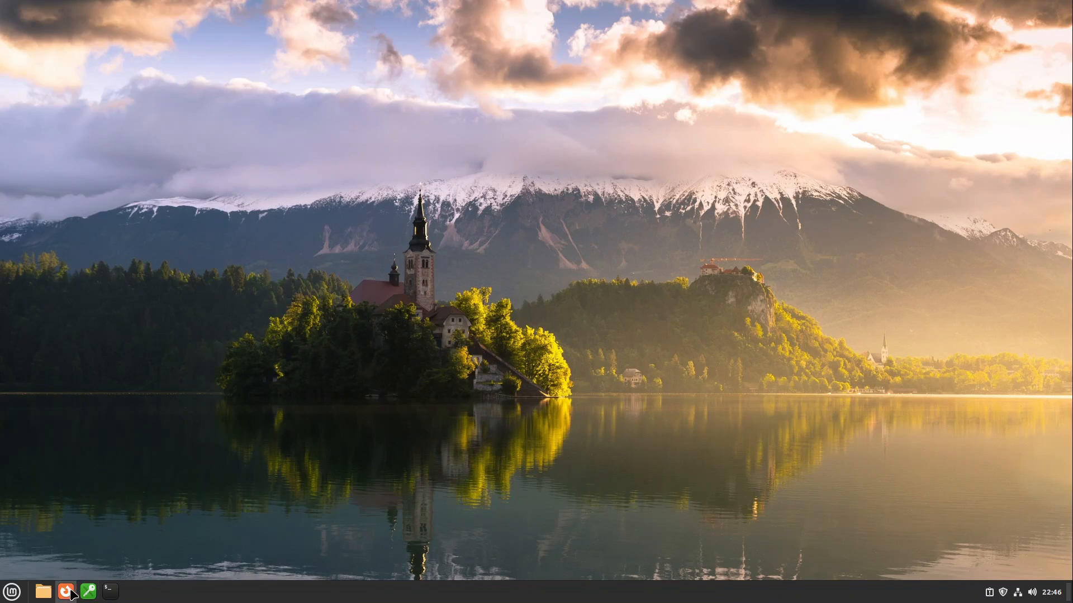
Launch Firefox and load linux-assistant.org from the address bar suggestion
left_click(65, 591)
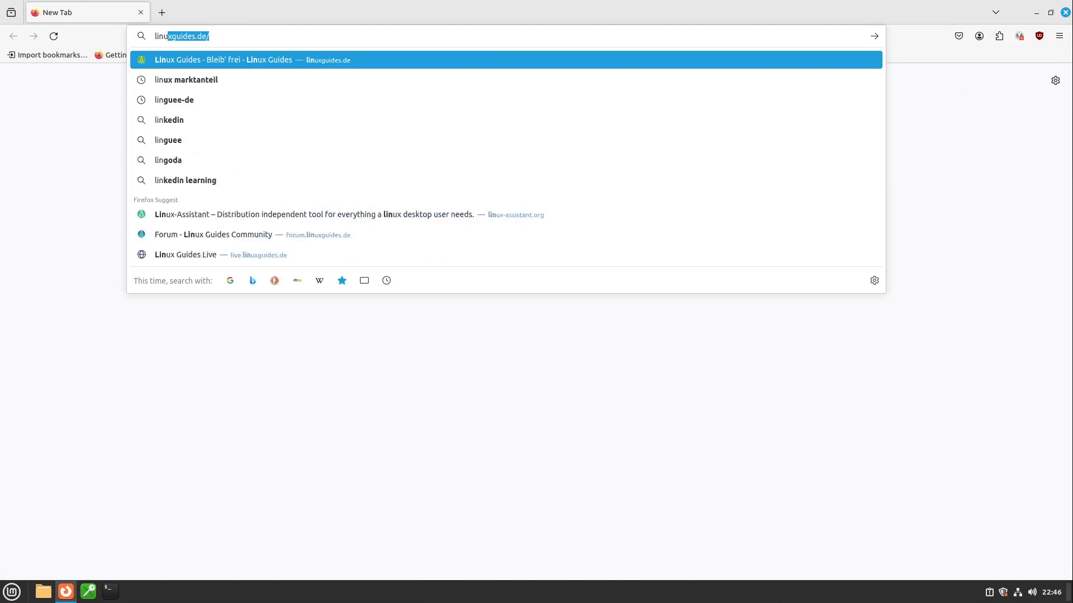
left_click(315, 214)
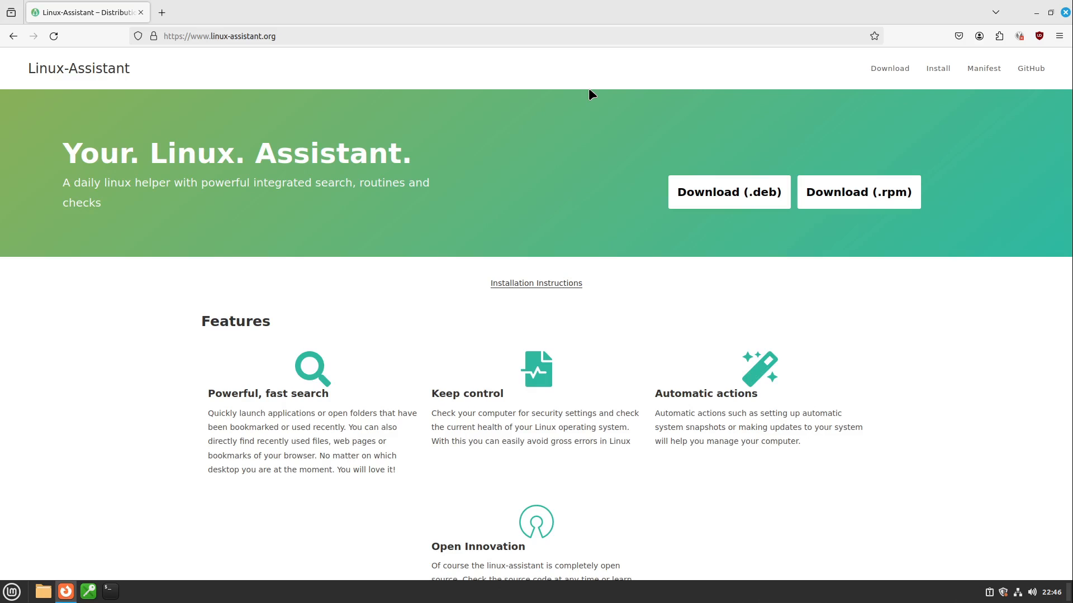
mouse_move(647, 80)
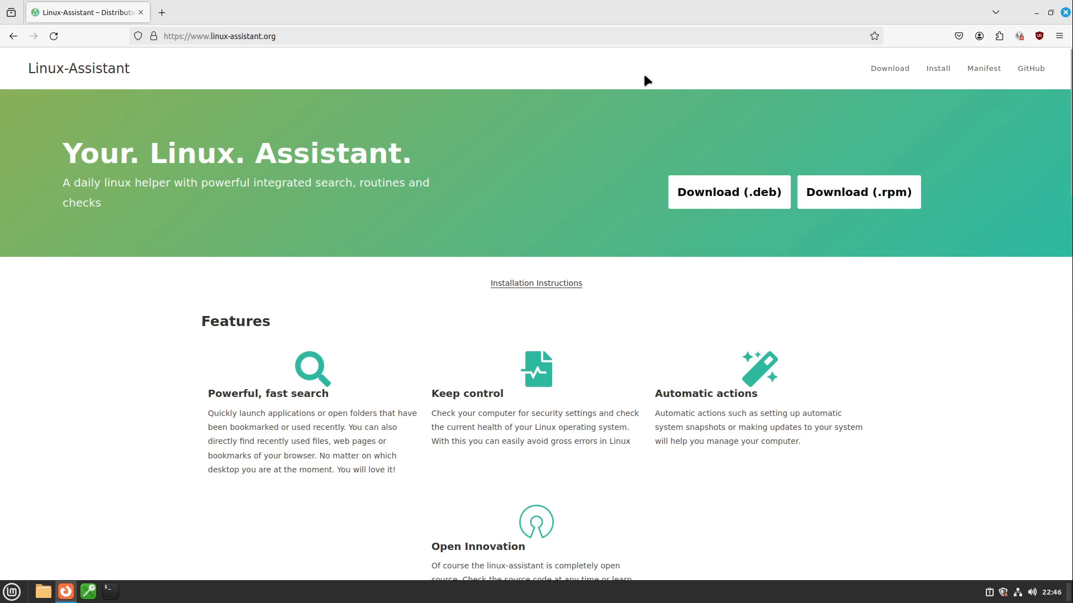
mouse_move(346, 57)
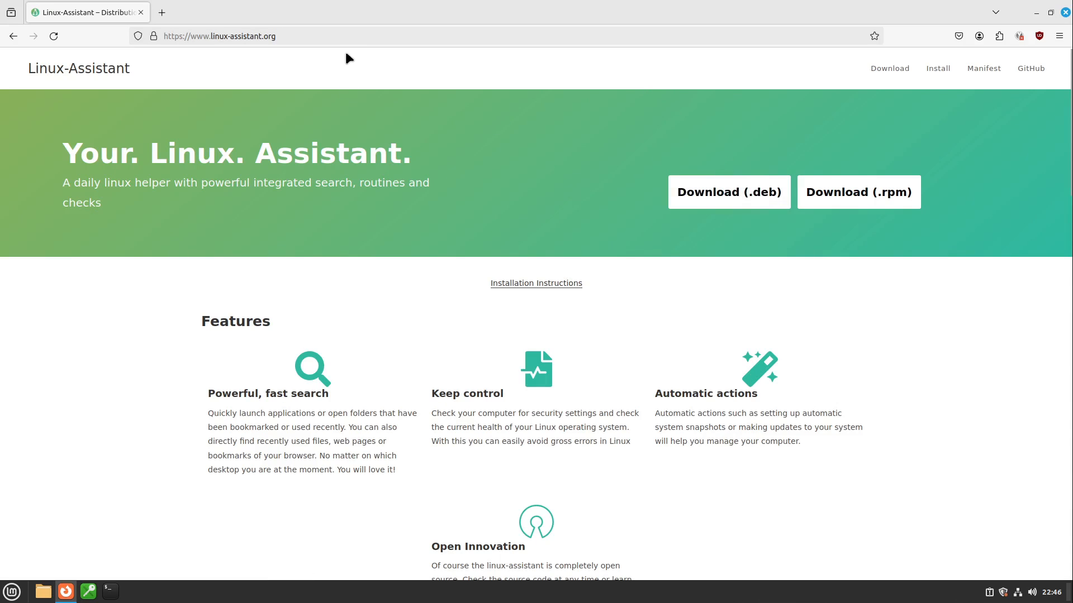
mouse_move(776, 189)
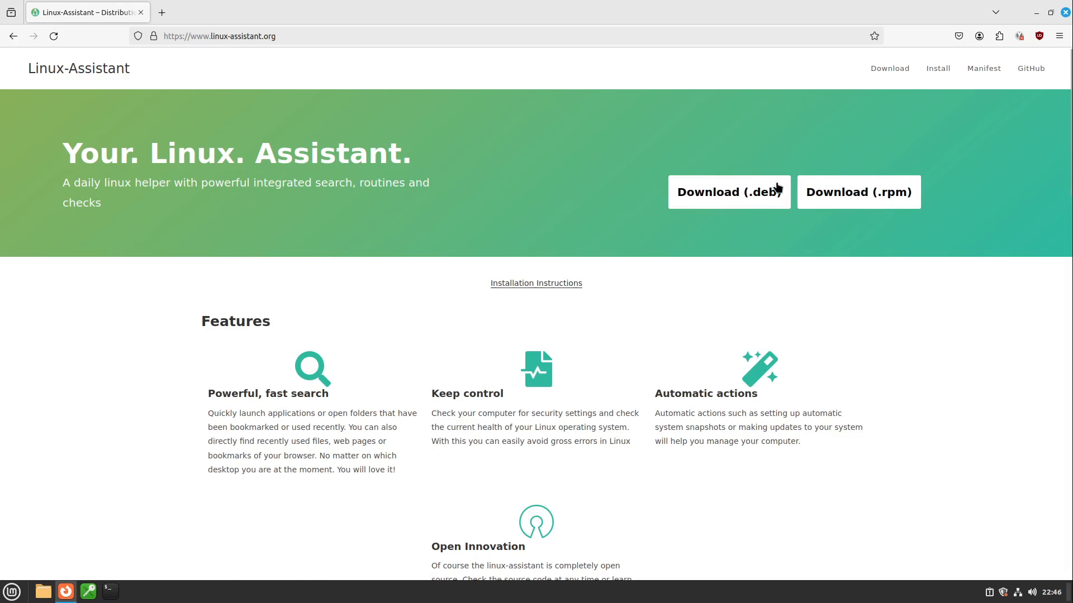
Download the Linux-Assistant .deb, install it via Package Installer with authentication, and close the installer
left_click(728, 191)
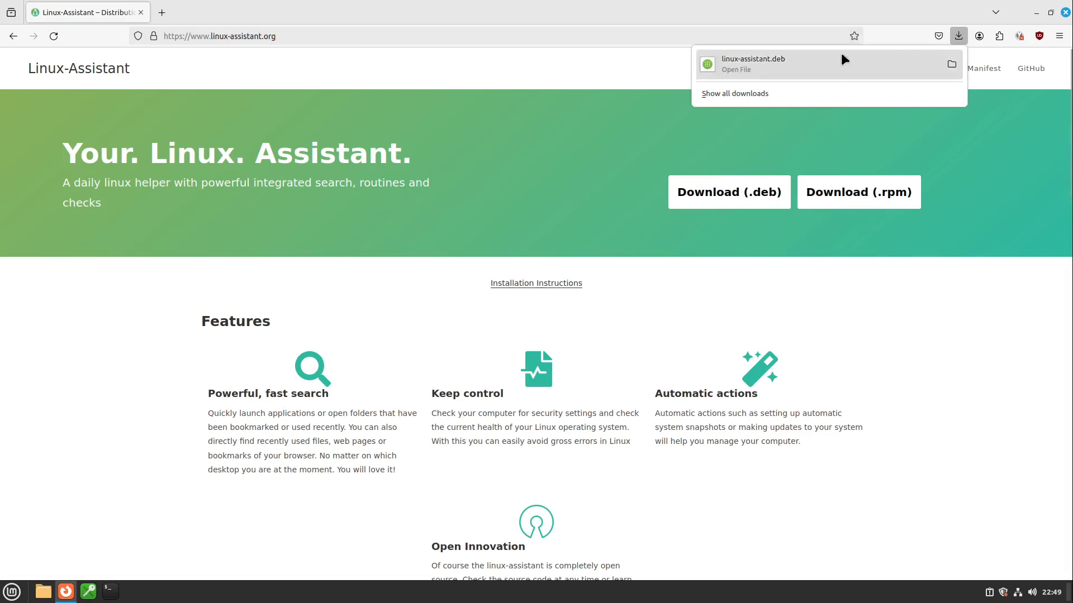
mouse_move(816, 72)
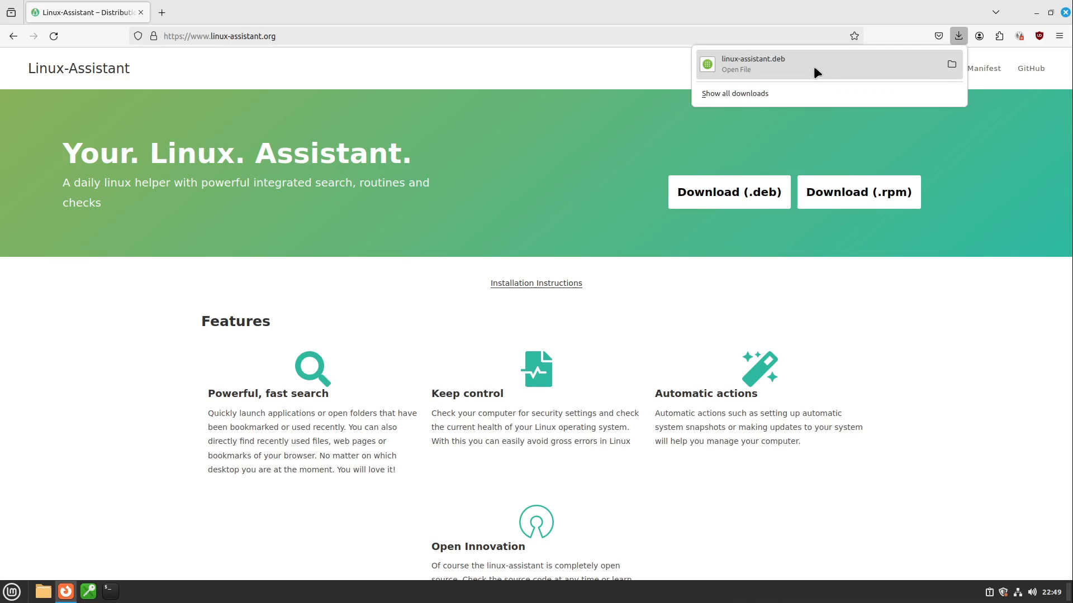
left_click(752, 64)
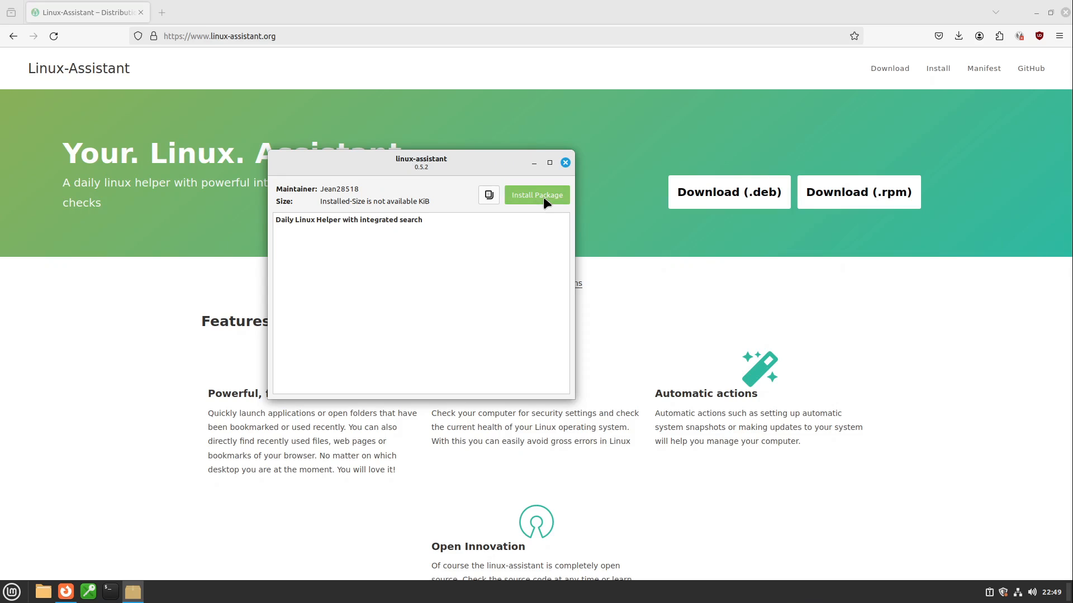
left_click(536, 194)
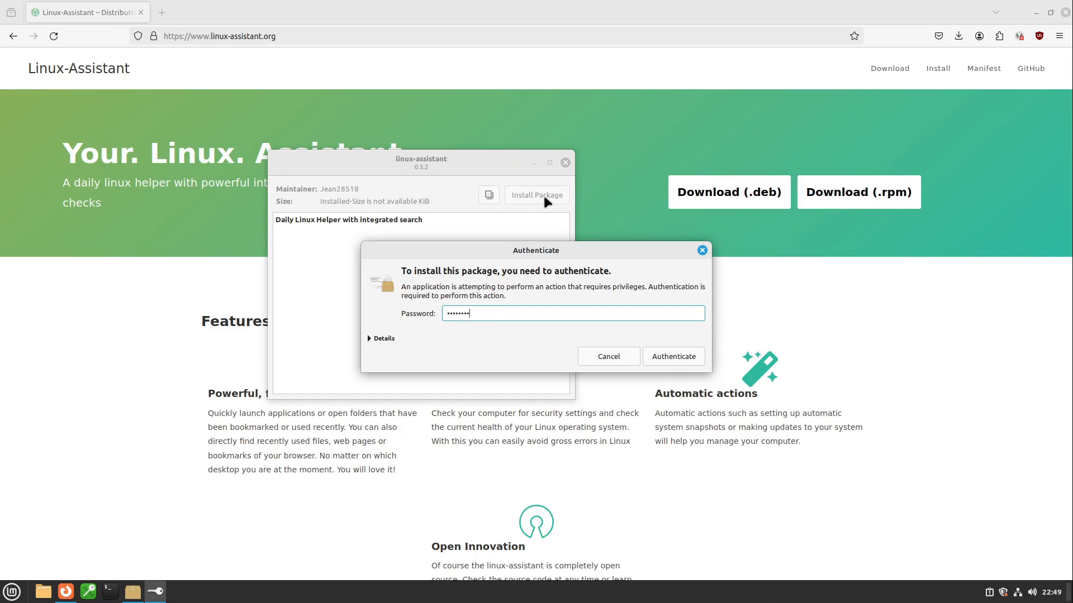
left_click(673, 357)
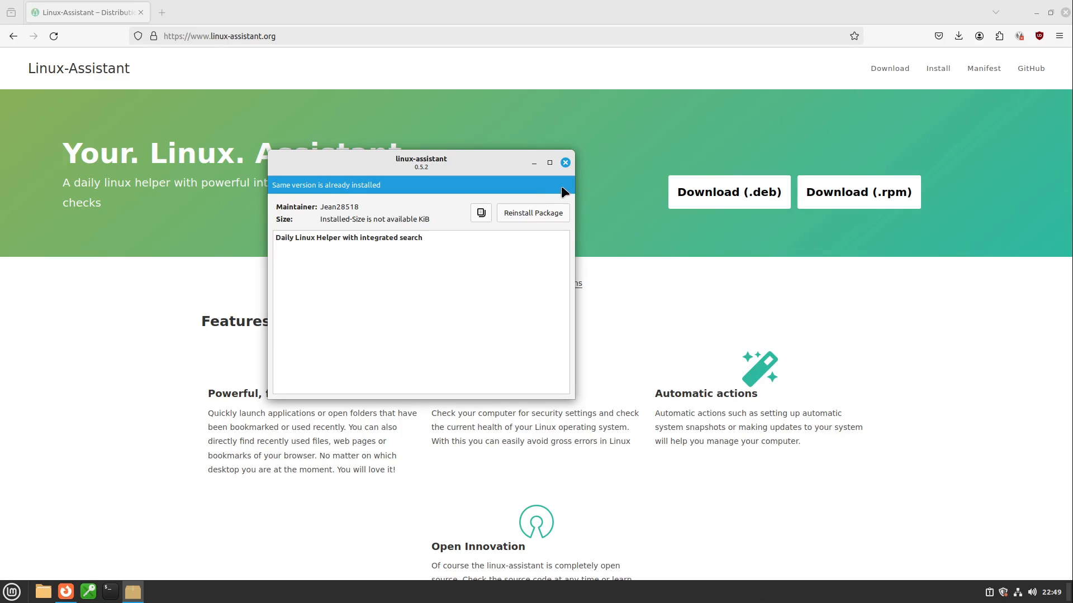
mouse_move(380, 191)
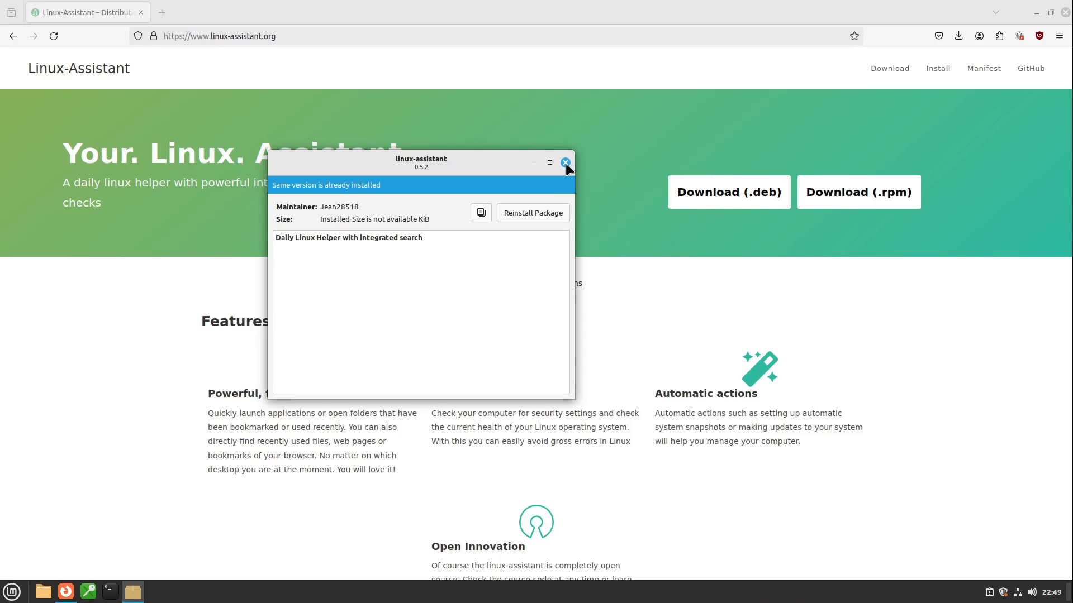
left_click(566, 163)
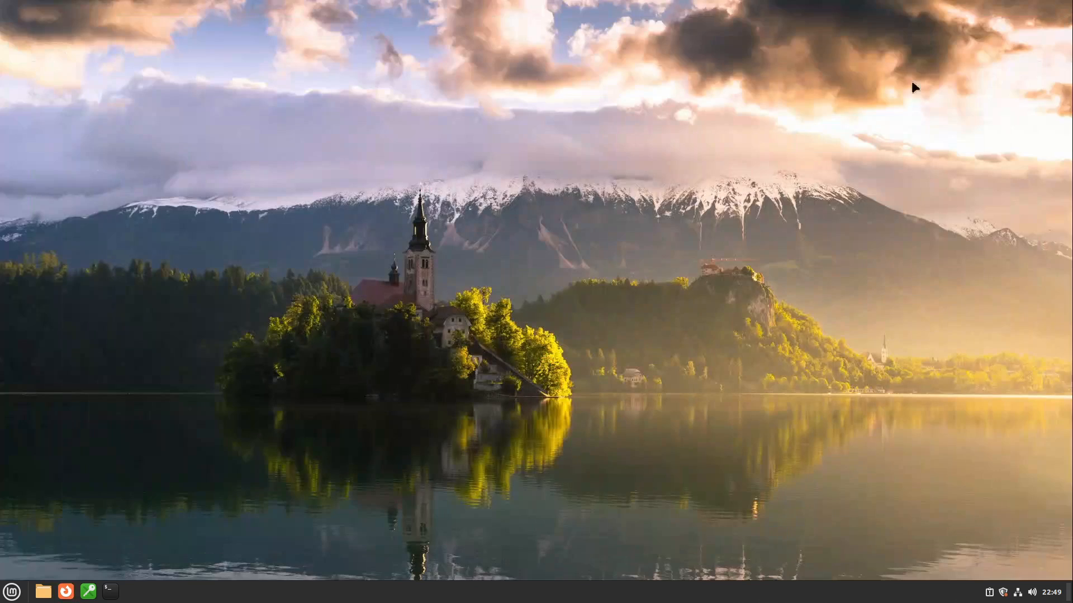
Launch Linux Assistant and finish the first-run wizard, skipping hotkey and initial setup
left_click(11, 591)
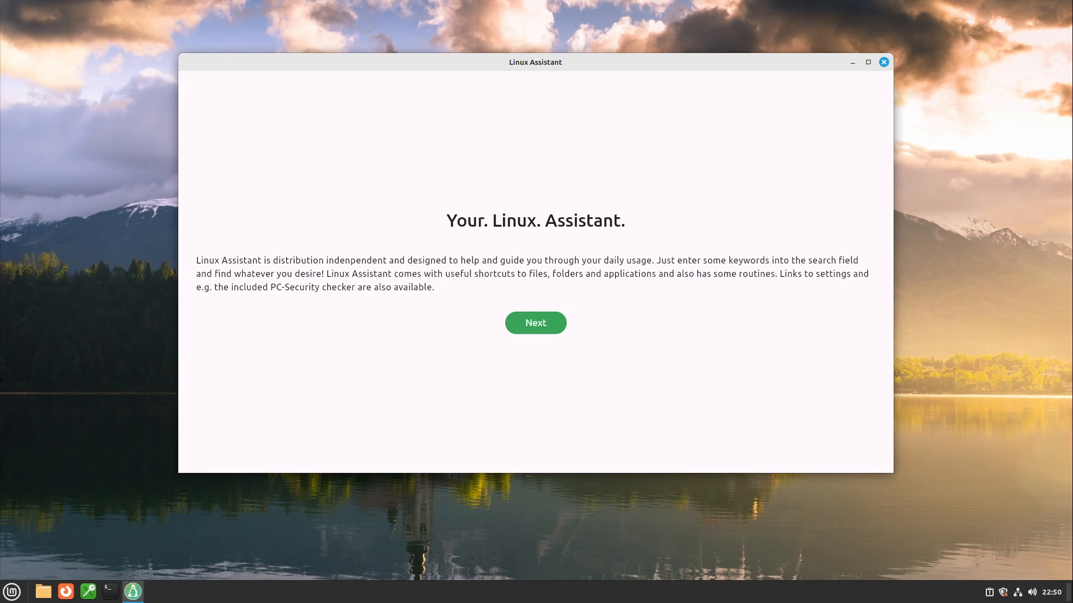
mouse_move(157, 206)
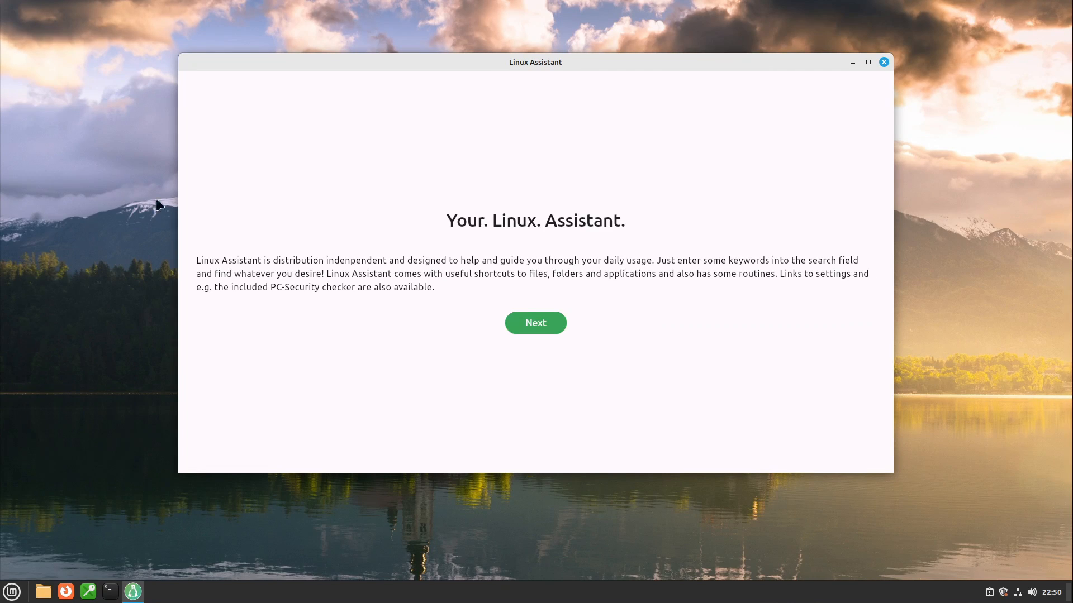
left_click(534, 322)
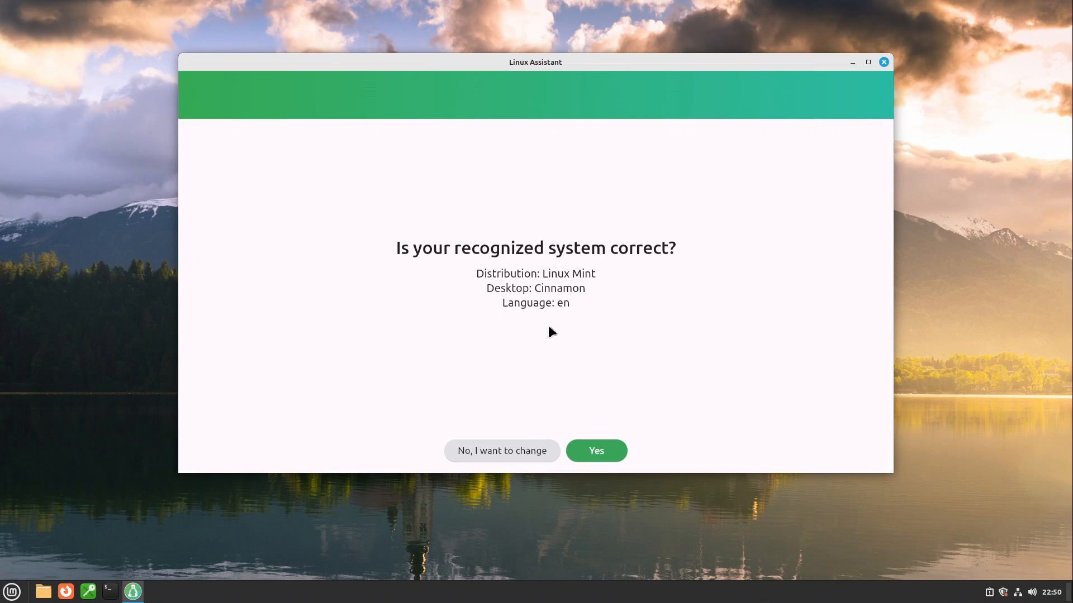
mouse_move(527, 266)
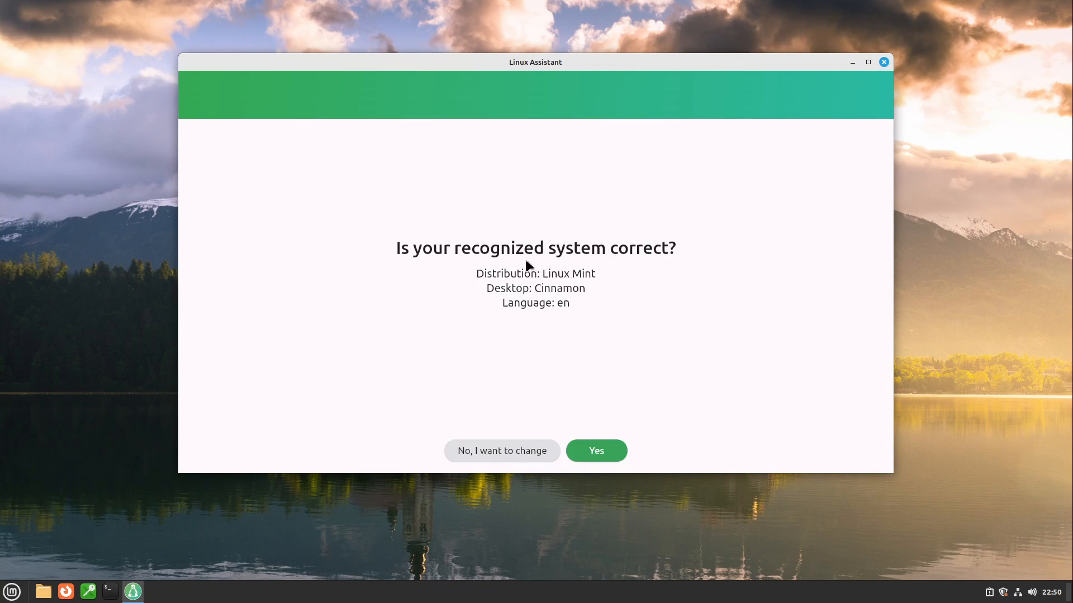
left_click(594, 450)
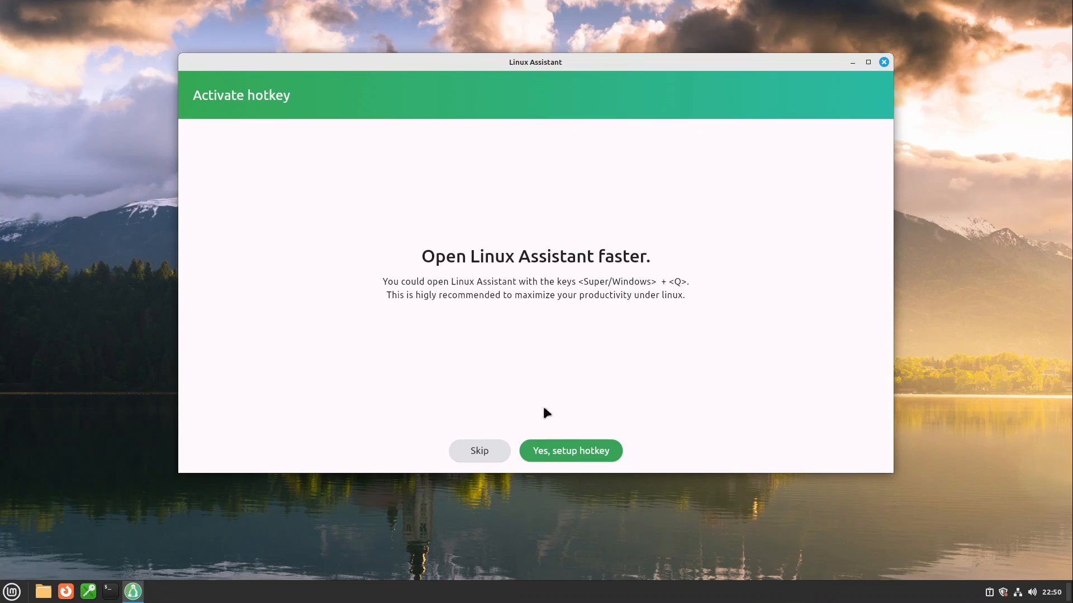
left_click(479, 450)
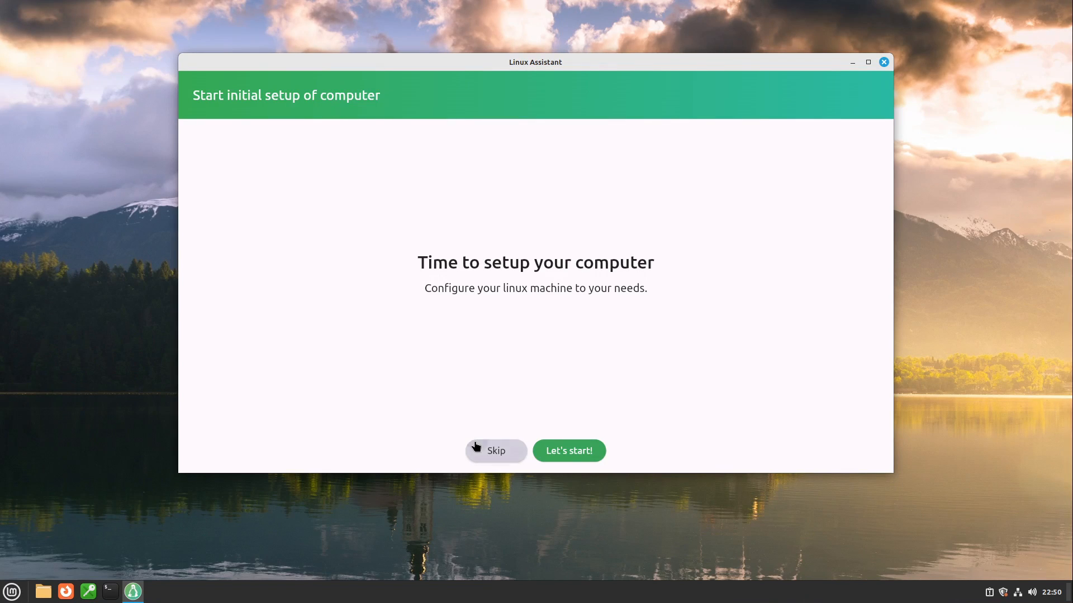
left_click(569, 451)
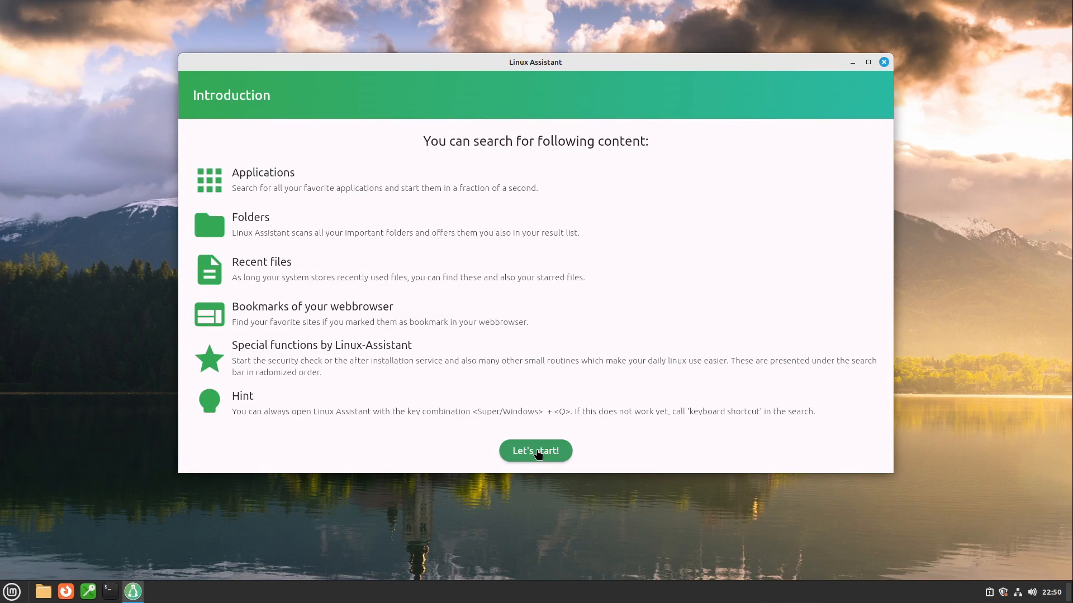
left_click(535, 450)
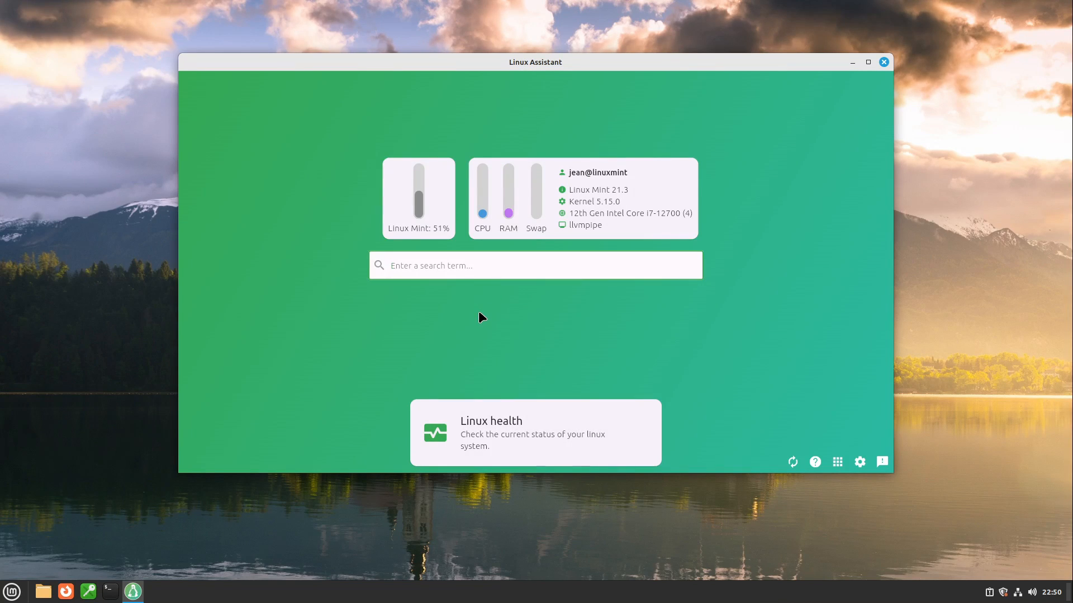
Search the assistant for its version (0.5.2) and then for the Grub configuration entry
type("Power Management")
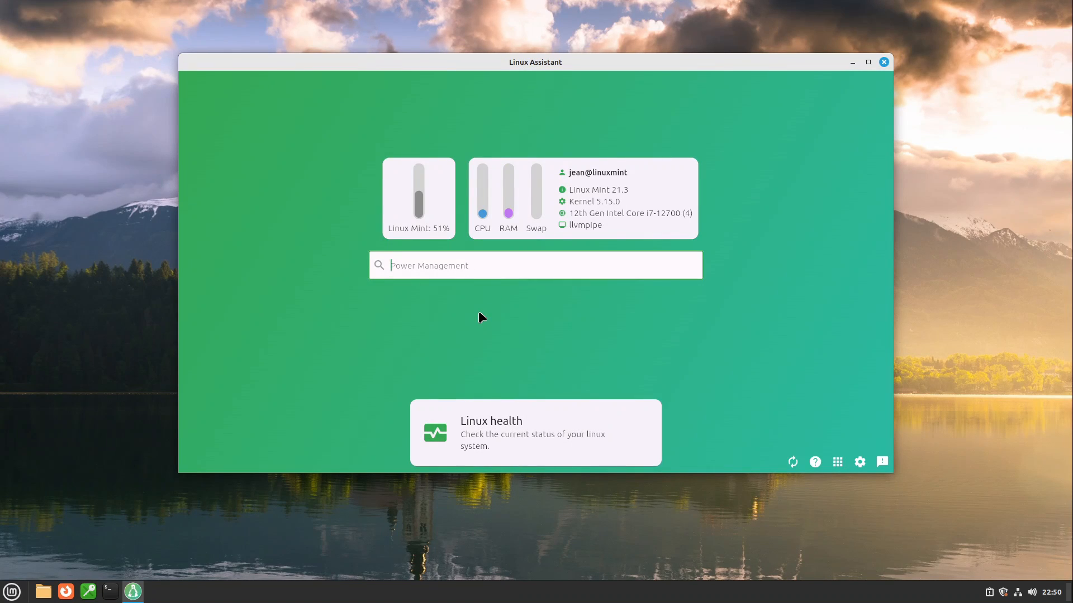
type("Gr")
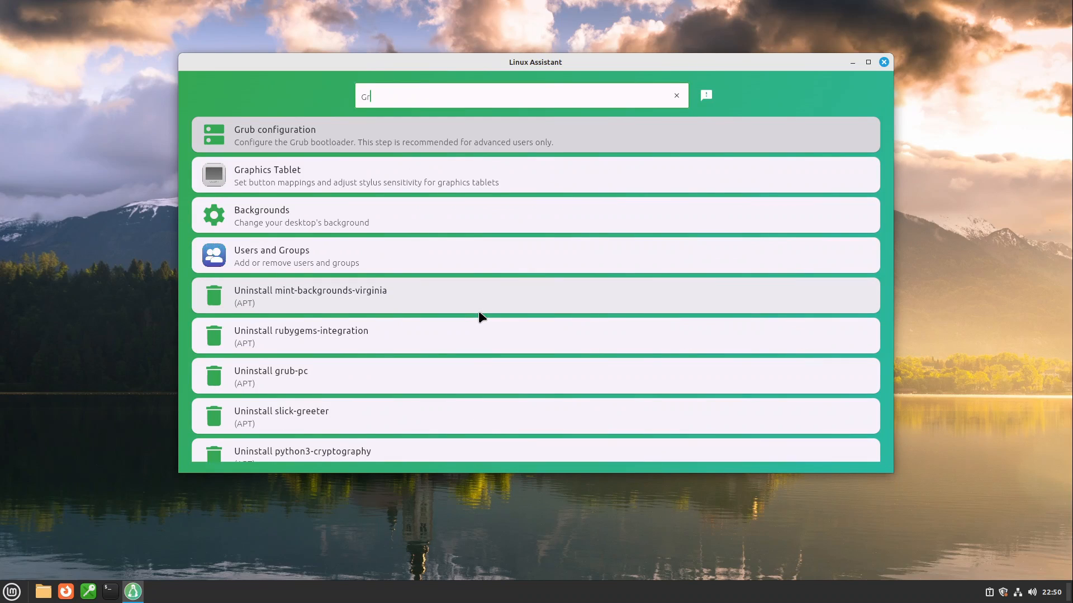
mouse_move(455, 141)
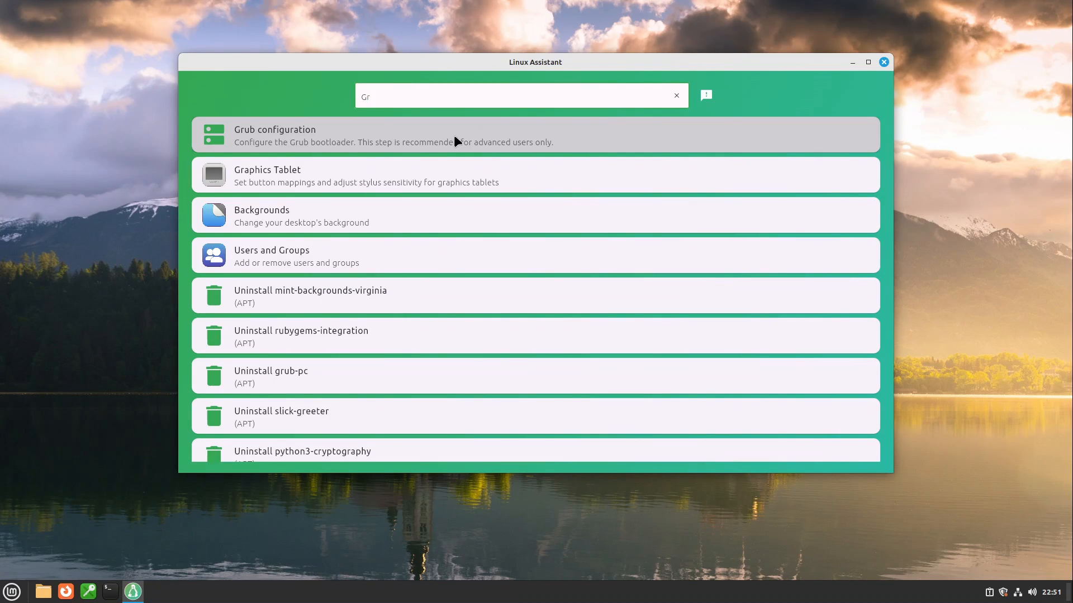
type("0.5.2")
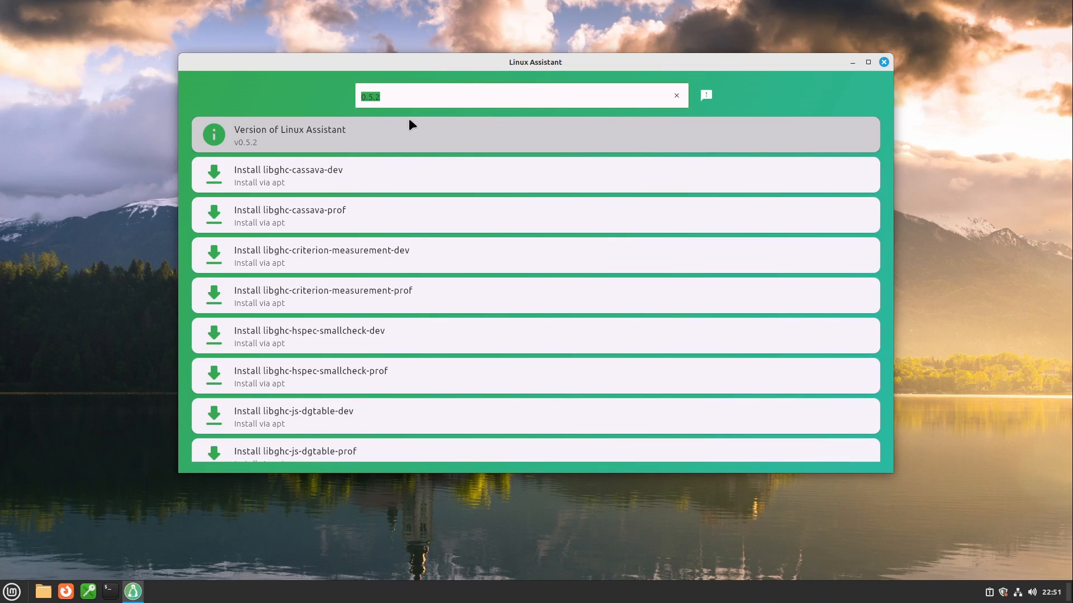
type("versio")
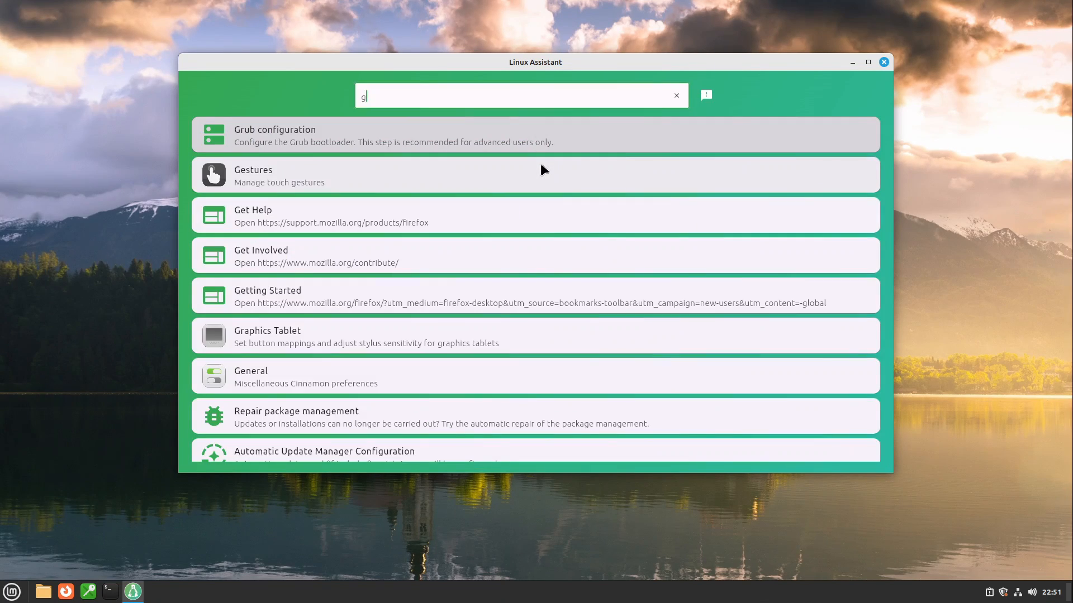
type("r")
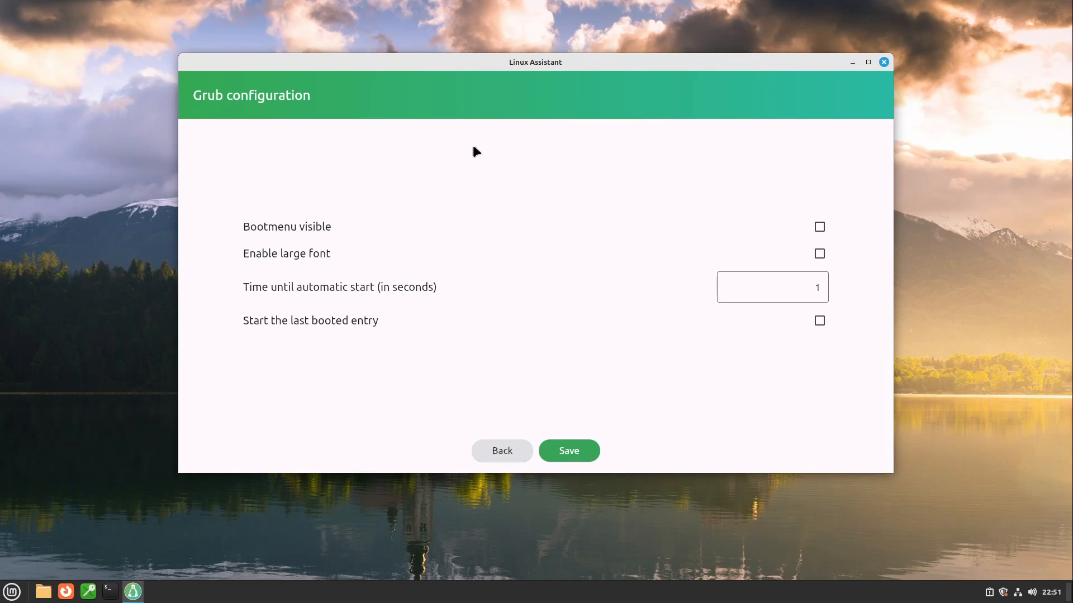
mouse_move(820, 227)
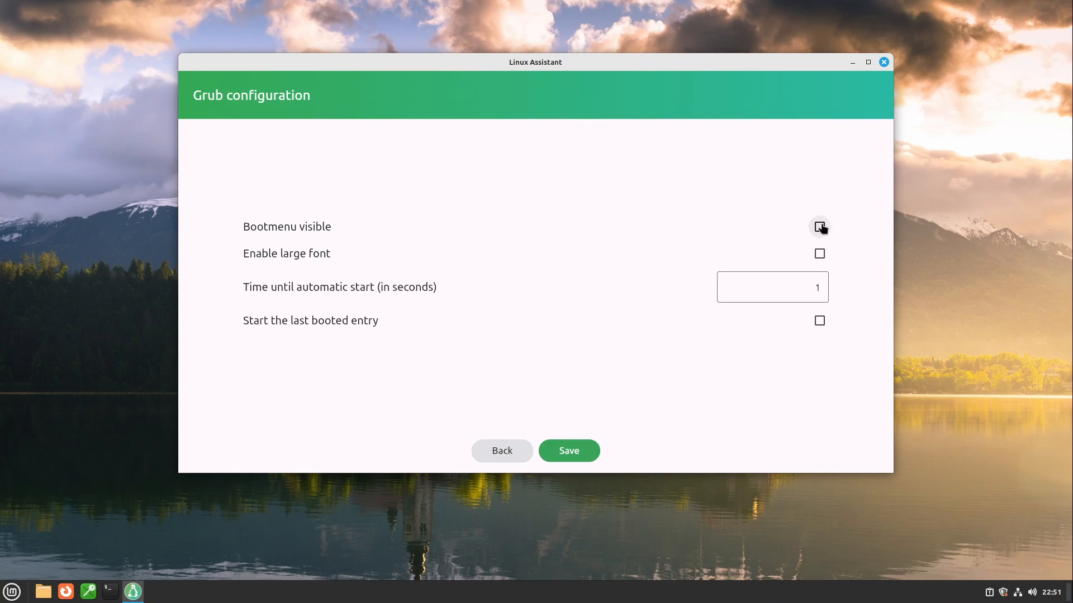
Enable Bootmenu visible and try start-delay values 0, -1, then 3 seconds
left_click(819, 227)
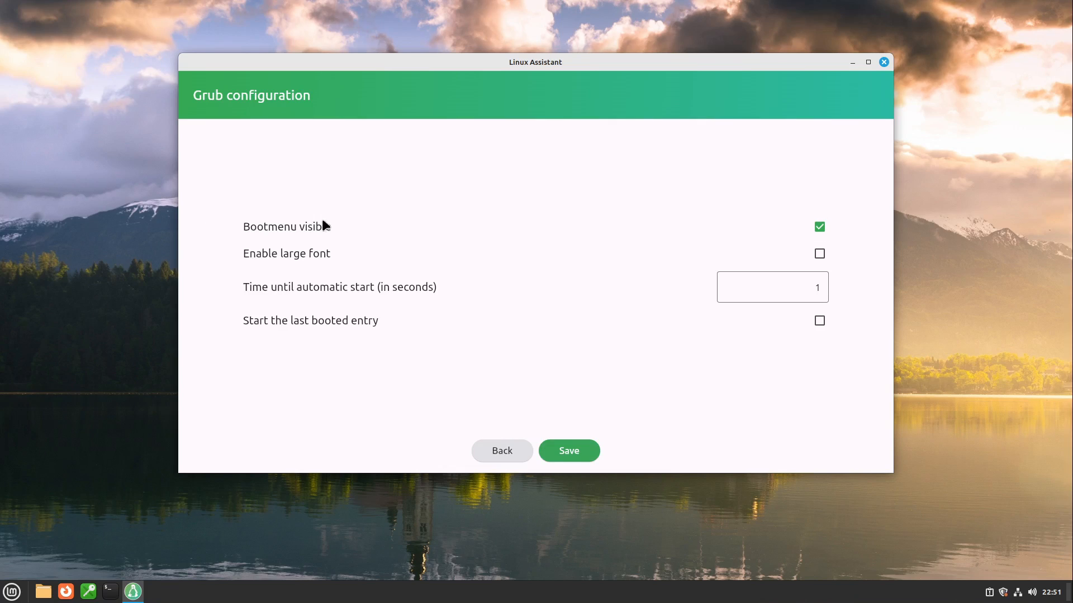
mouse_move(398, 322)
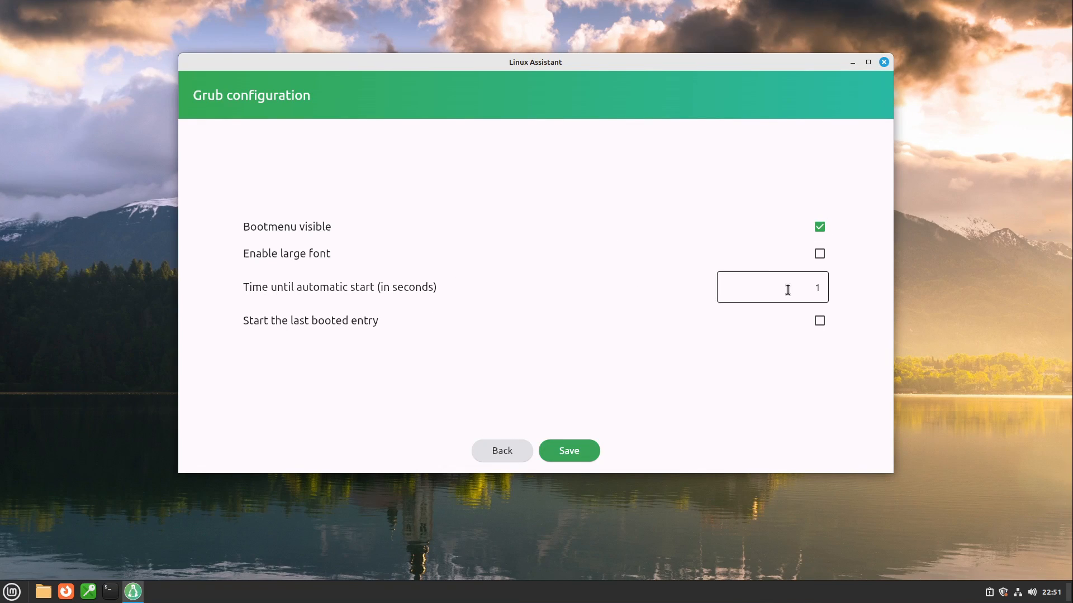
left_click(773, 287)
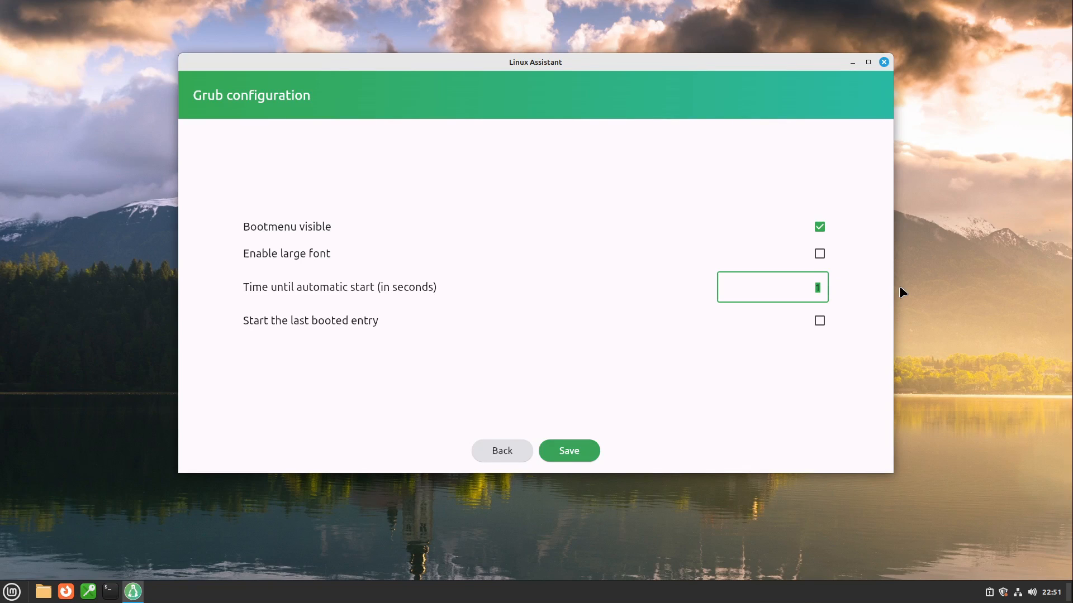
type("0")
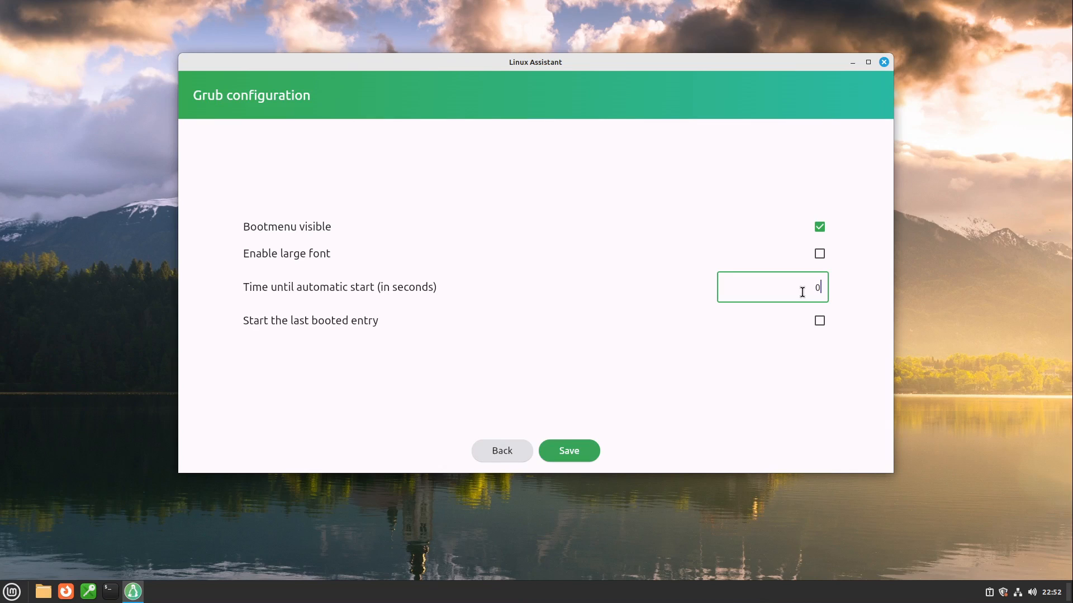
type("-1")
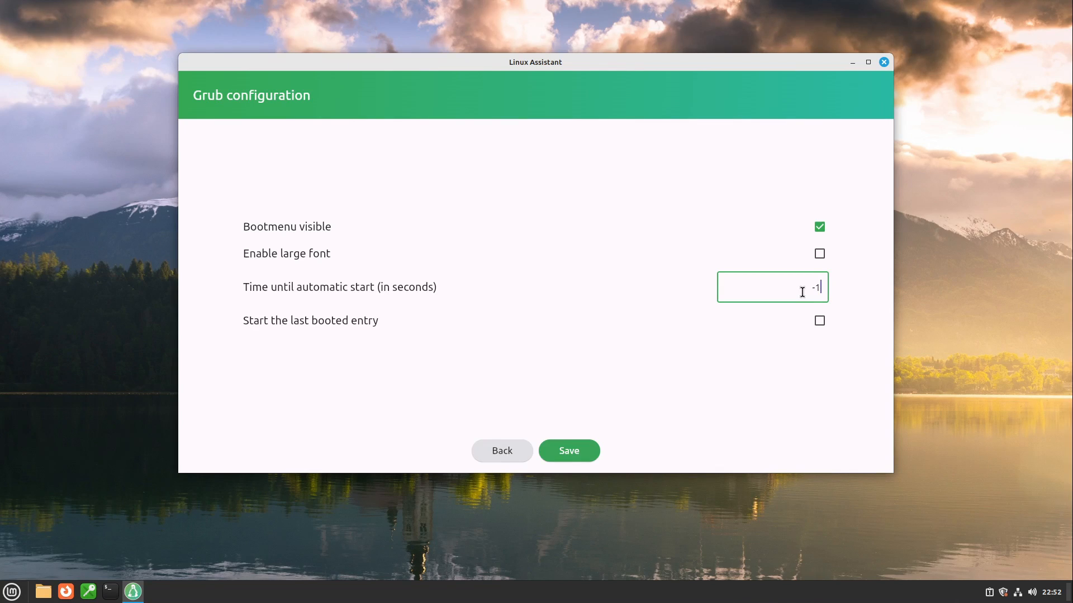
mouse_move(795, 360)
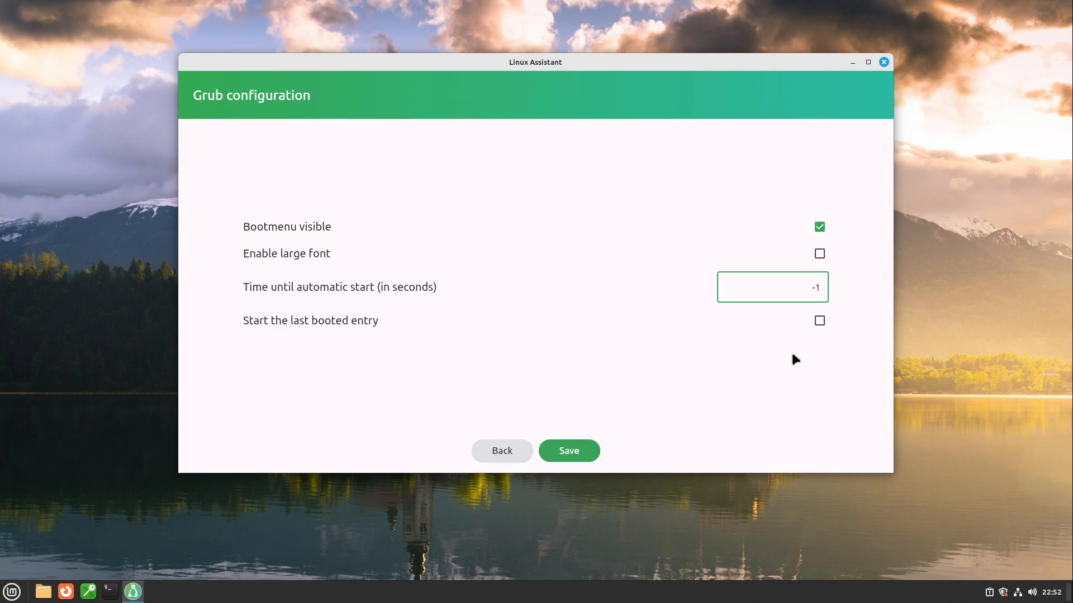
left_click(772, 287)
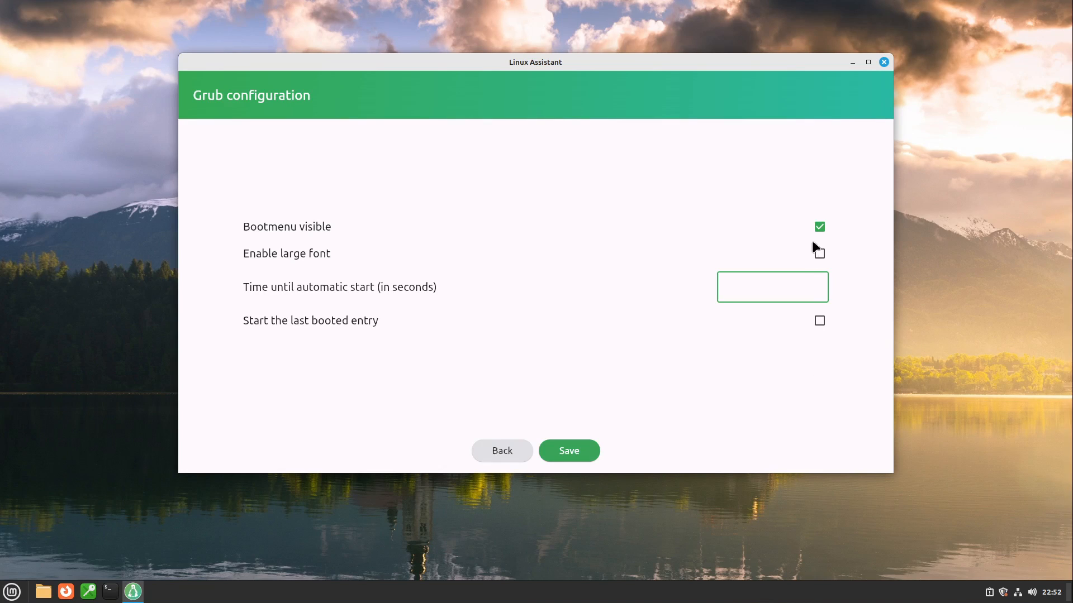
type("3")
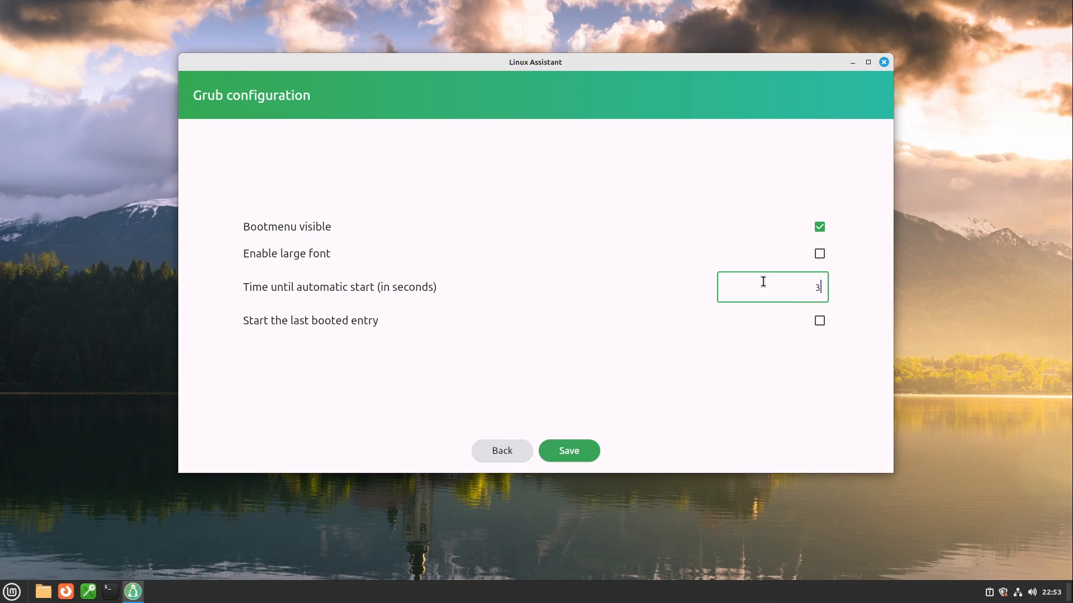
mouse_move(809, 267)
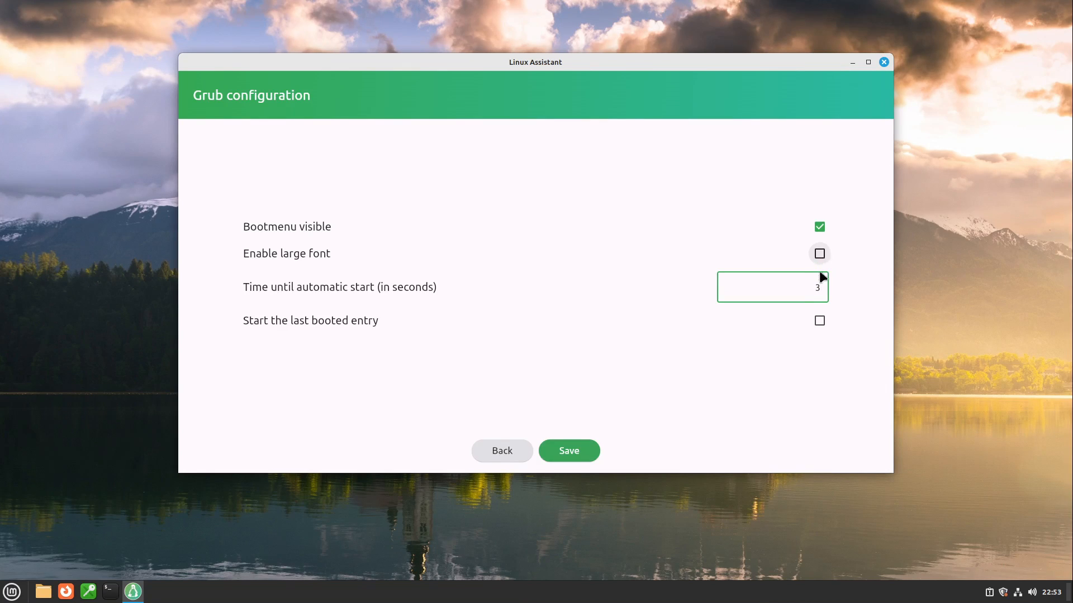
mouse_move(819, 321)
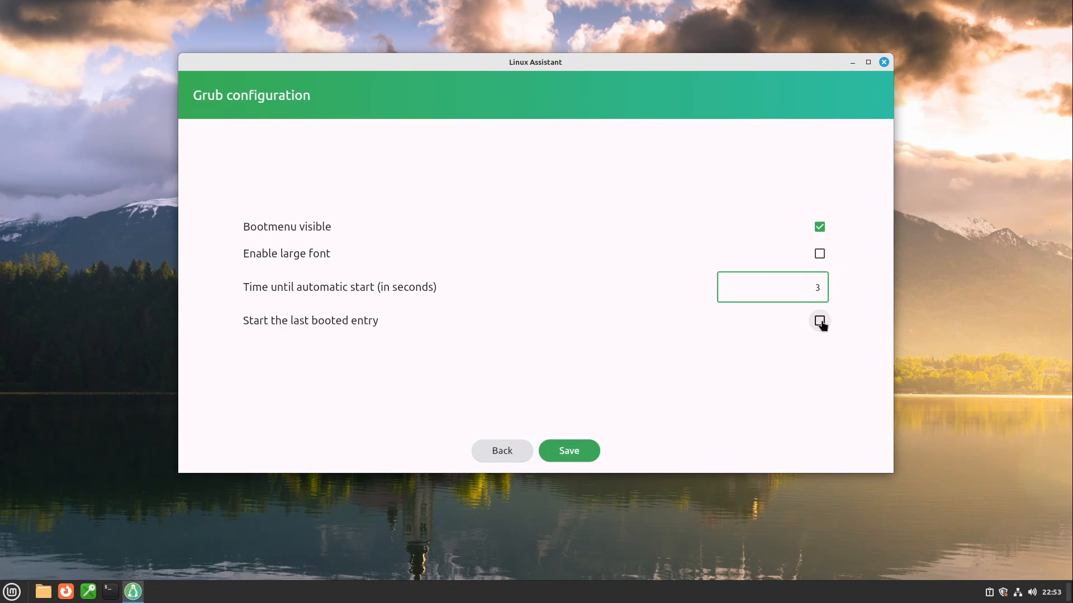
Try the start-last-booted-entry option, leave it off, and re-toggle boot menu visibility
left_click(772, 287)
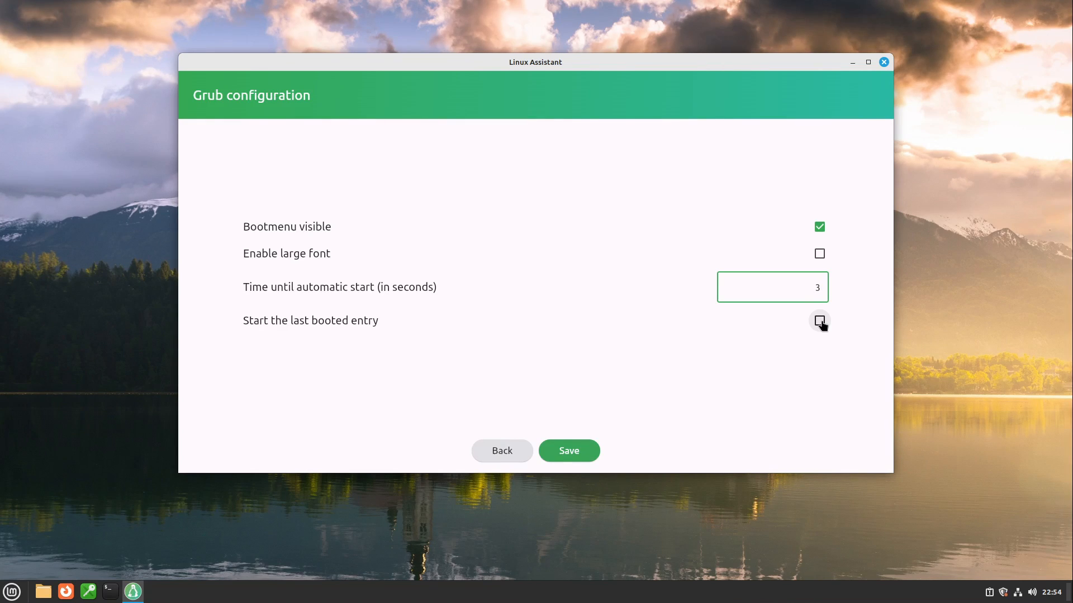
left_click(772, 287)
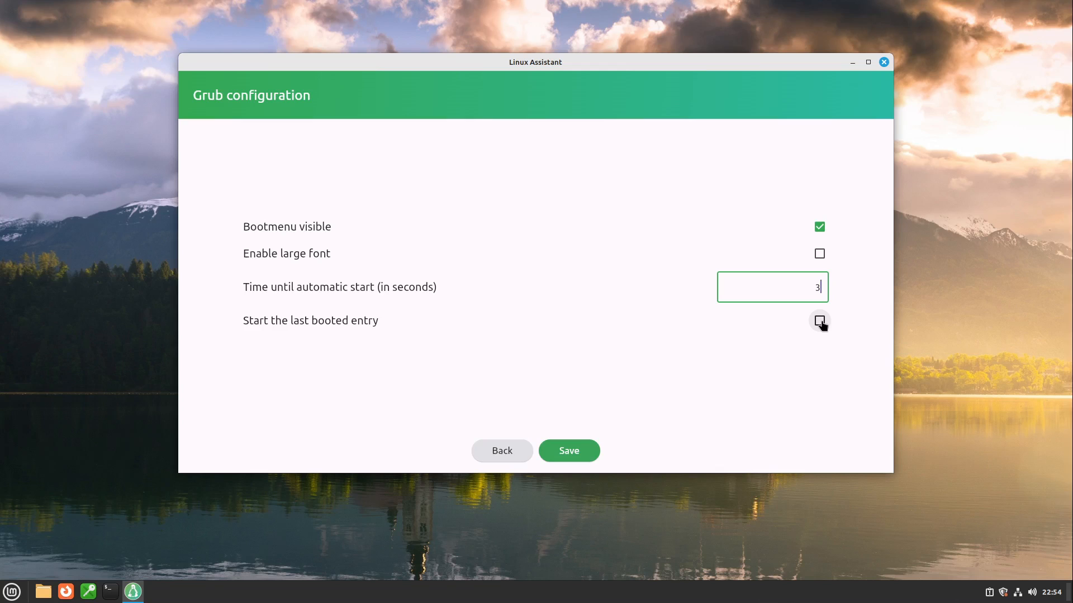
mouse_move(831, 366)
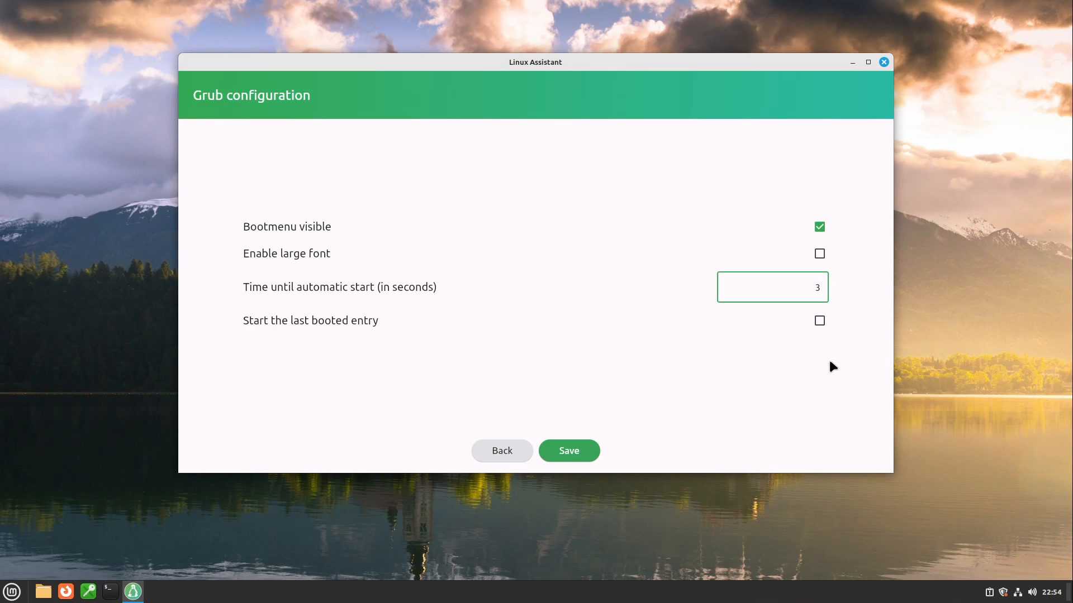
mouse_move(890, 329)
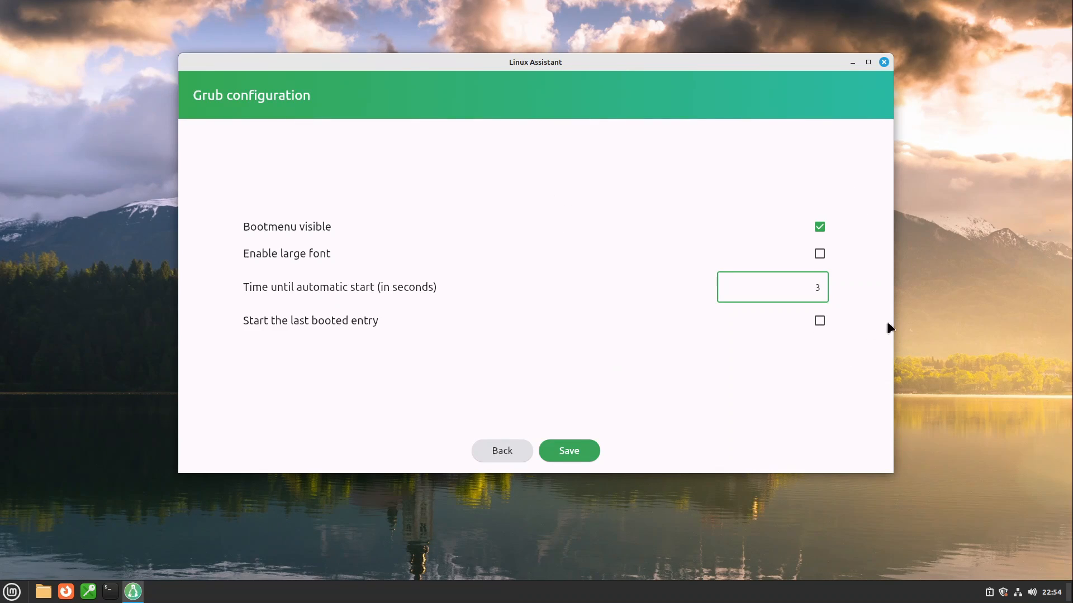
mouse_move(873, 329)
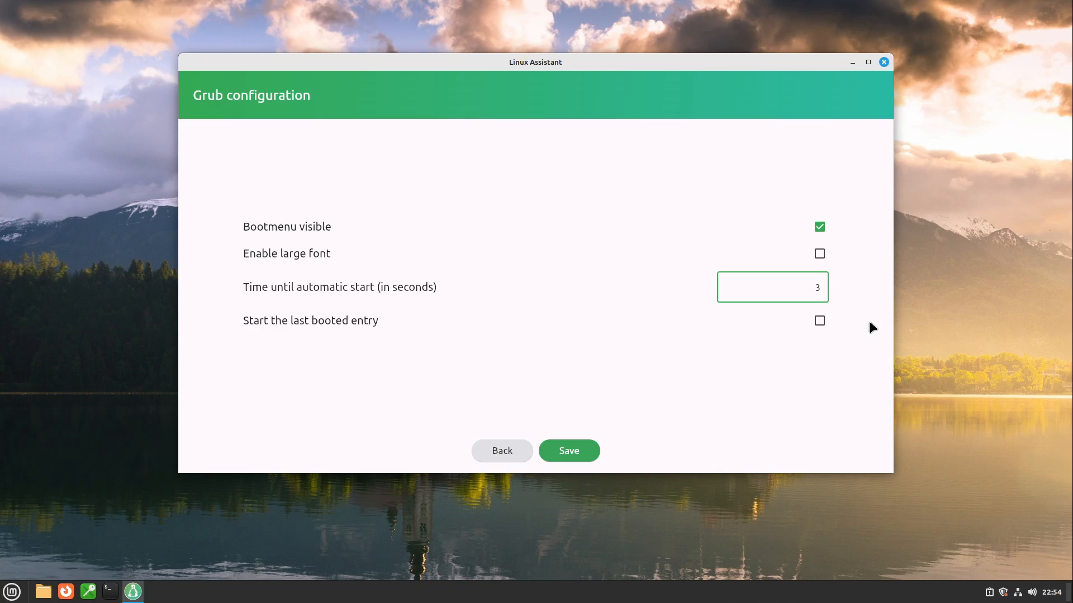
type("1")
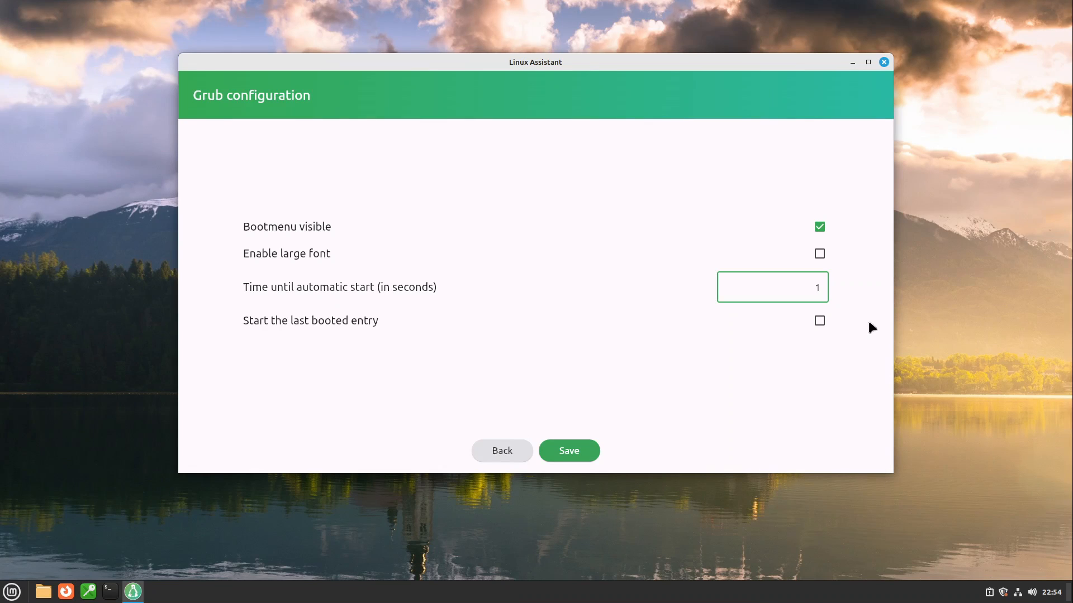
mouse_move(517, 300)
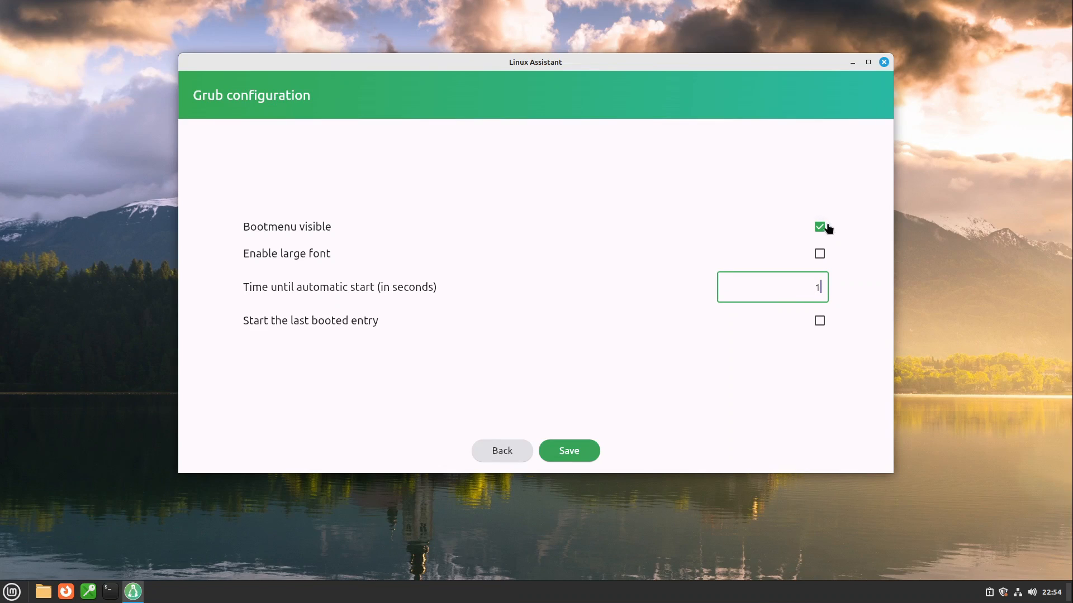
mouse_move(733, 215)
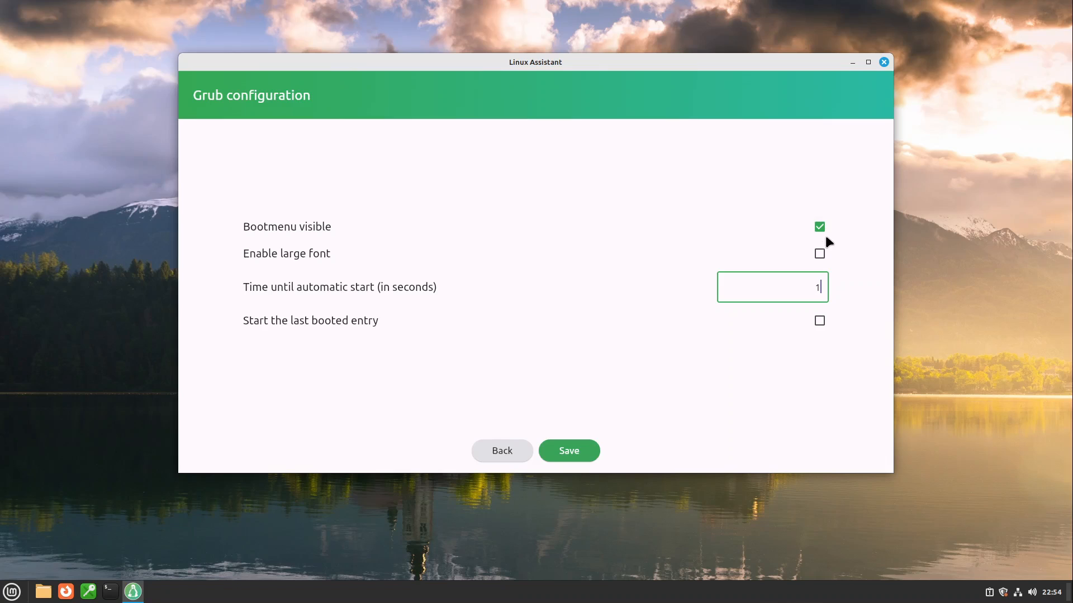
left_click(819, 227)
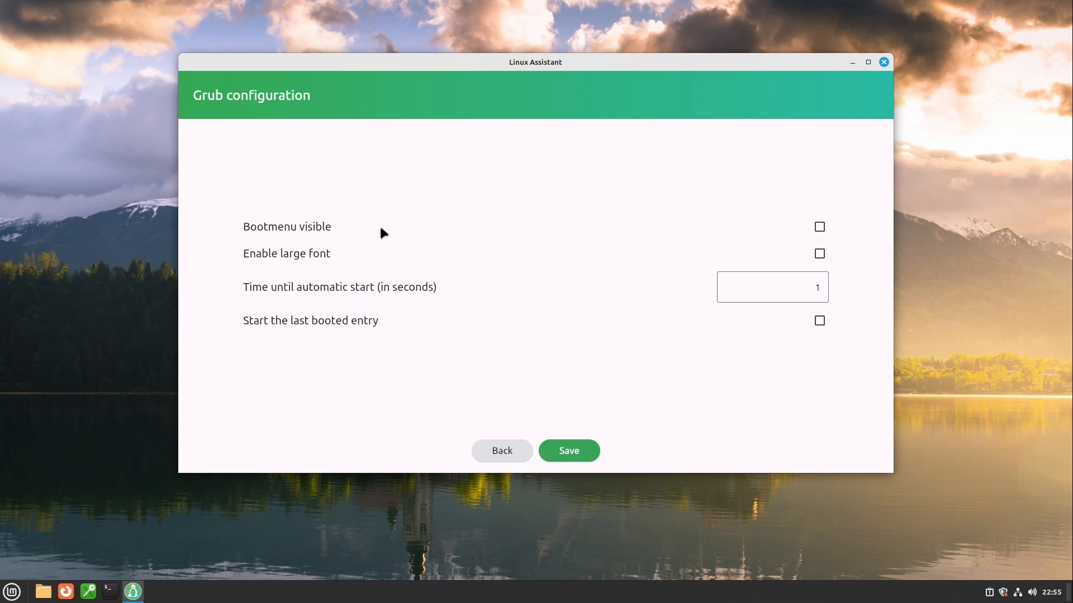
left_click(819, 227)
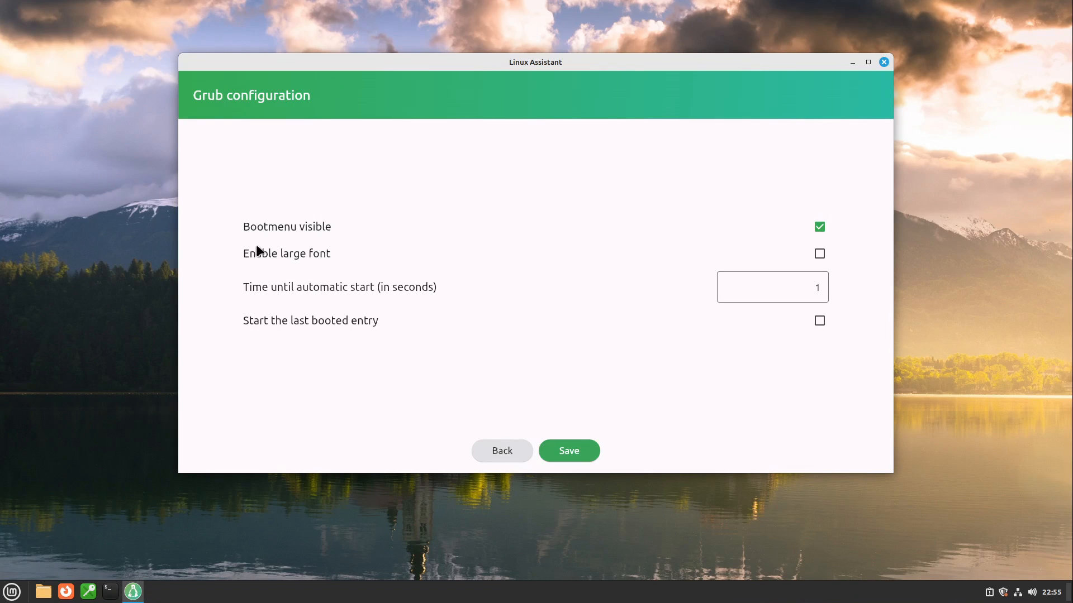
Re-edit the start delay with 3 and 1, toggling boot menu visibility again
left_click(773, 287)
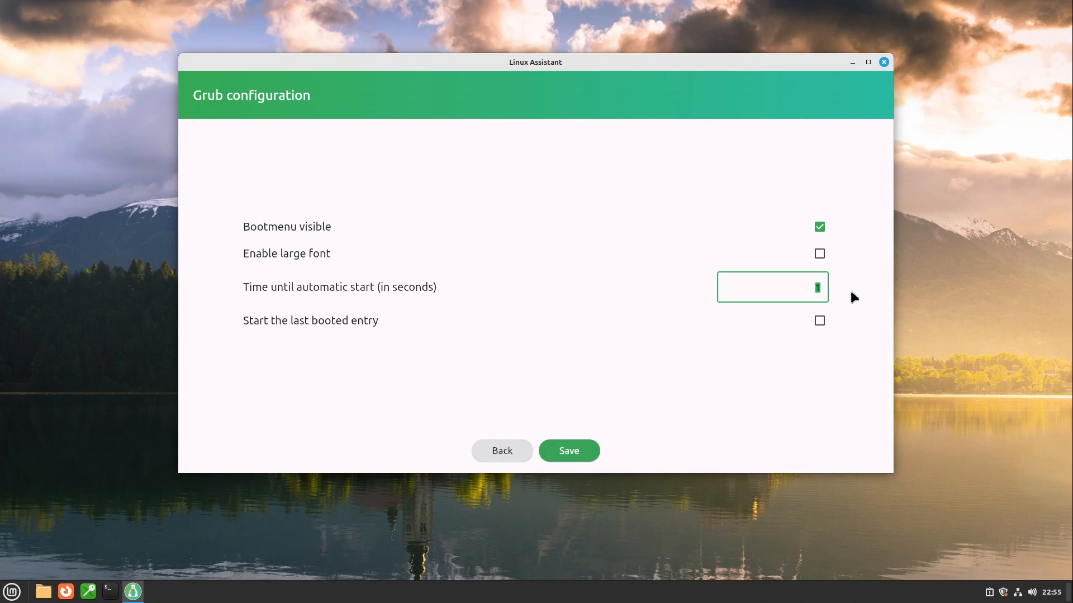
type("3")
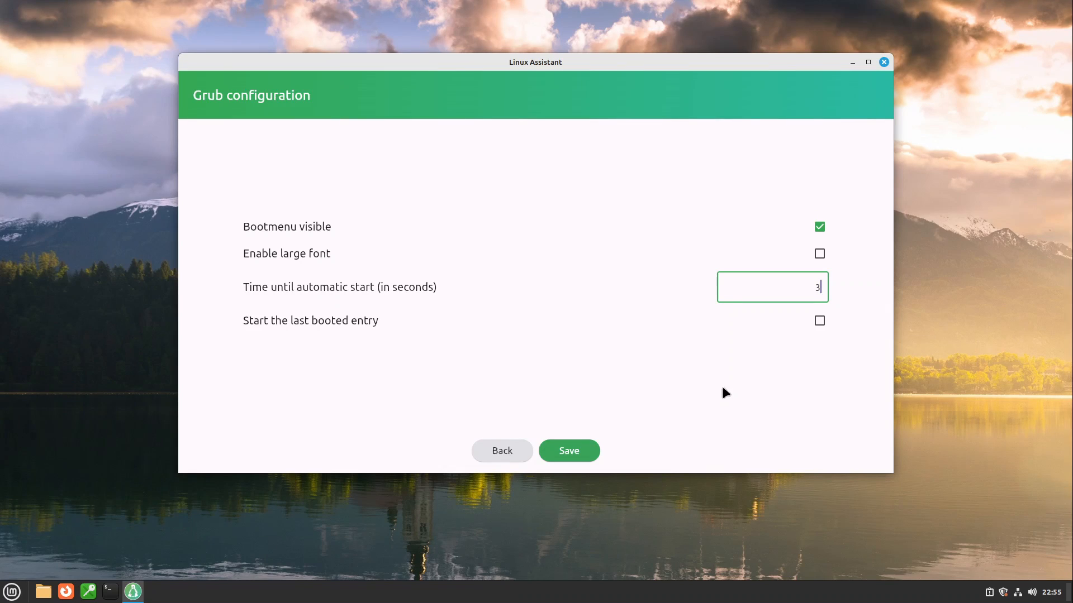
type("1")
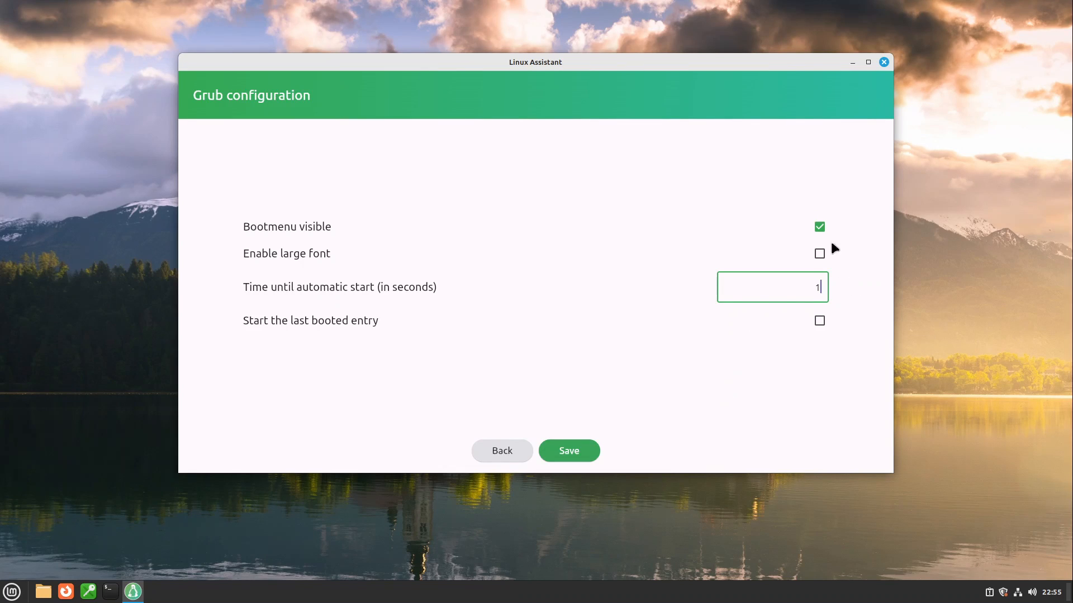
left_click(819, 227)
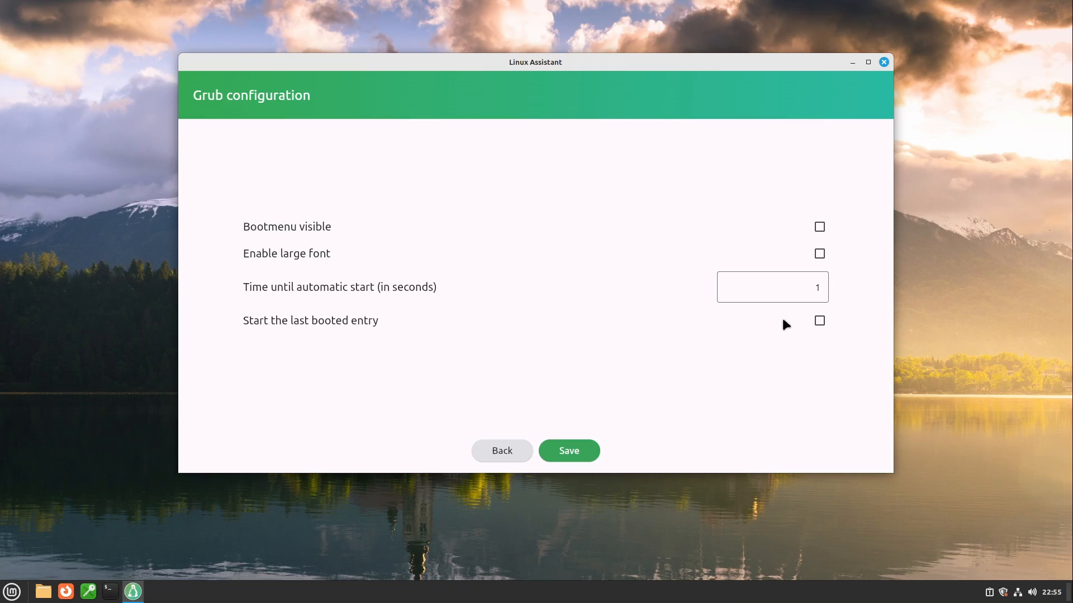
left_click(773, 287)
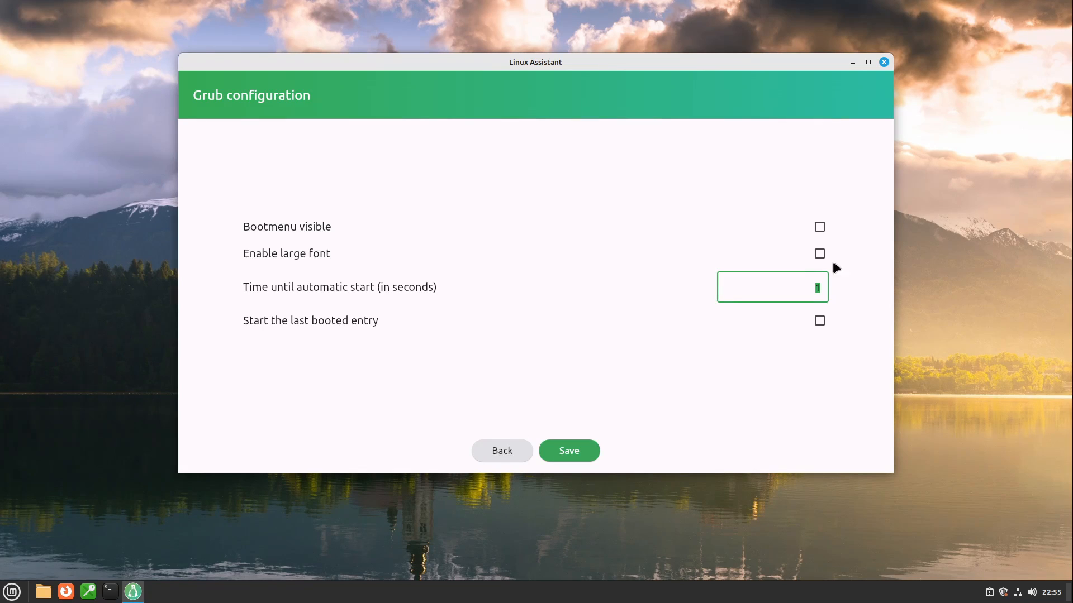
Save the Grub settings, authenticate with the password, and bring up the log
left_click(568, 450)
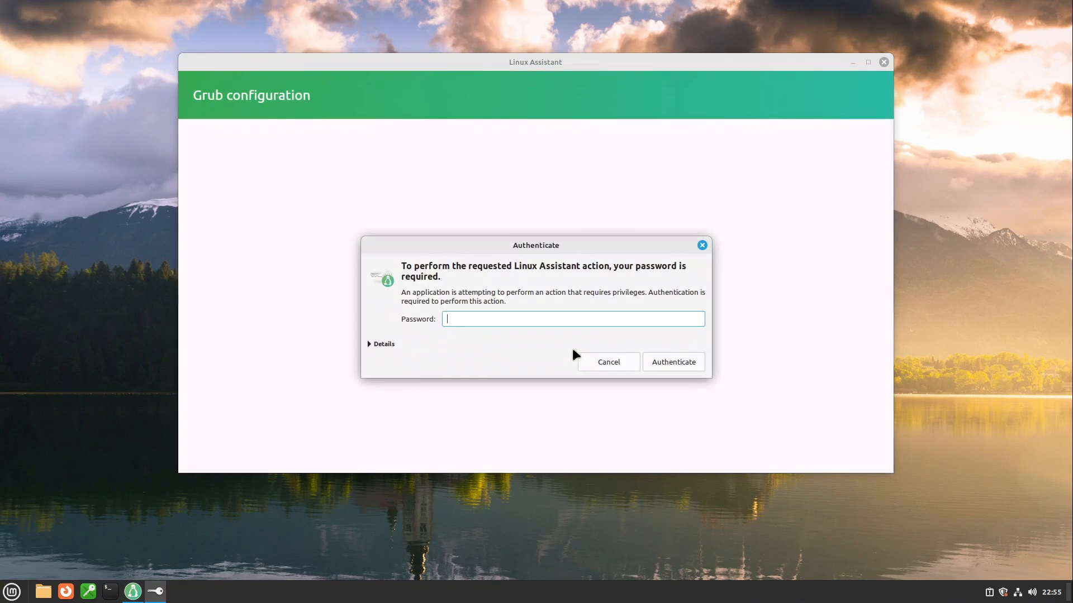
type("password")
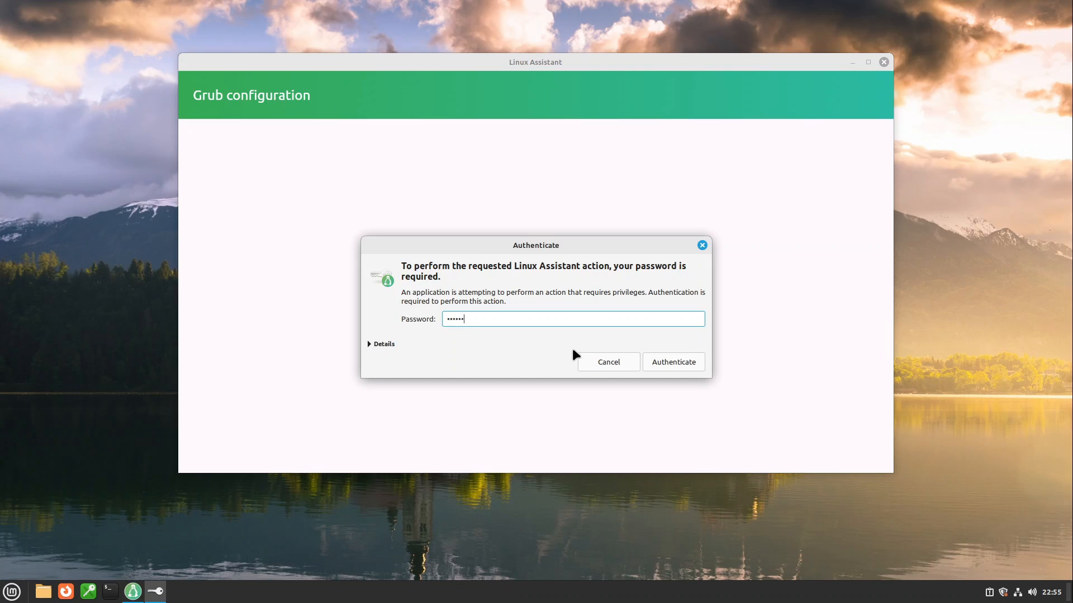
left_click(672, 362)
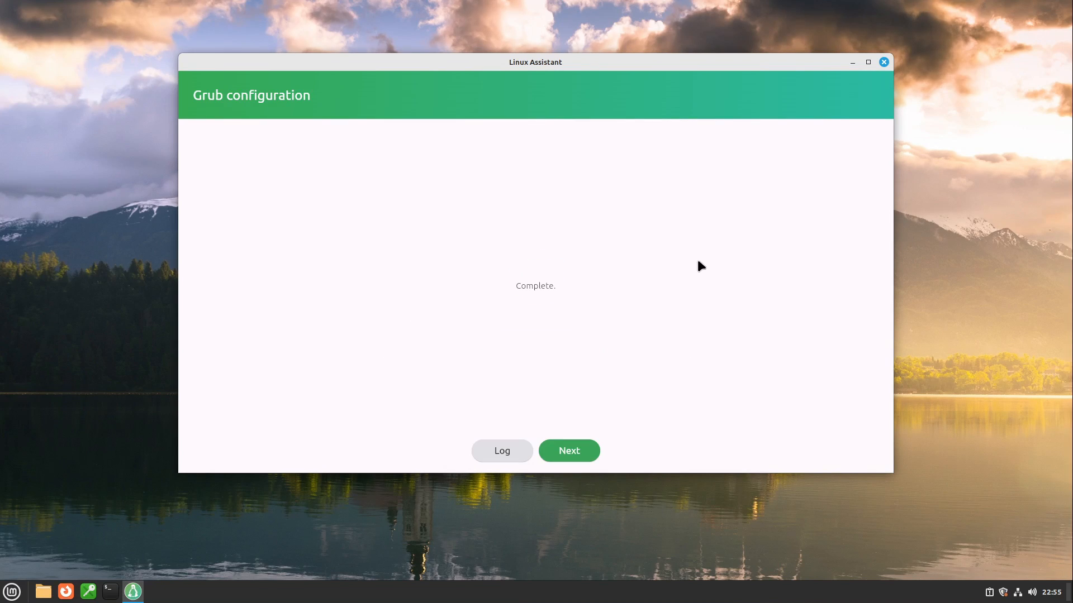
mouse_move(561, 330)
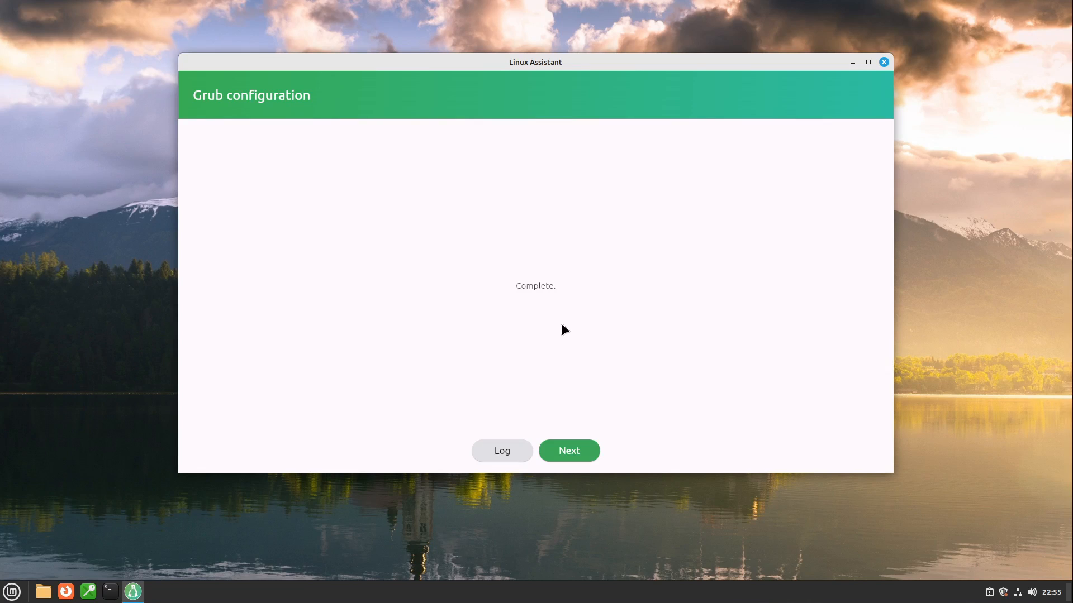
mouse_move(543, 239)
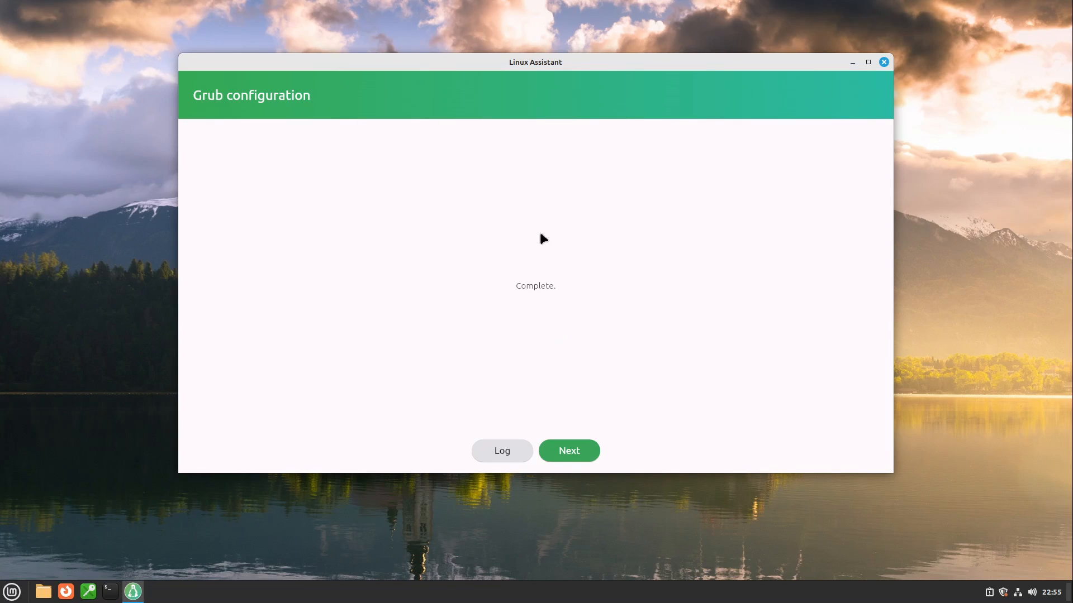
left_click(502, 451)
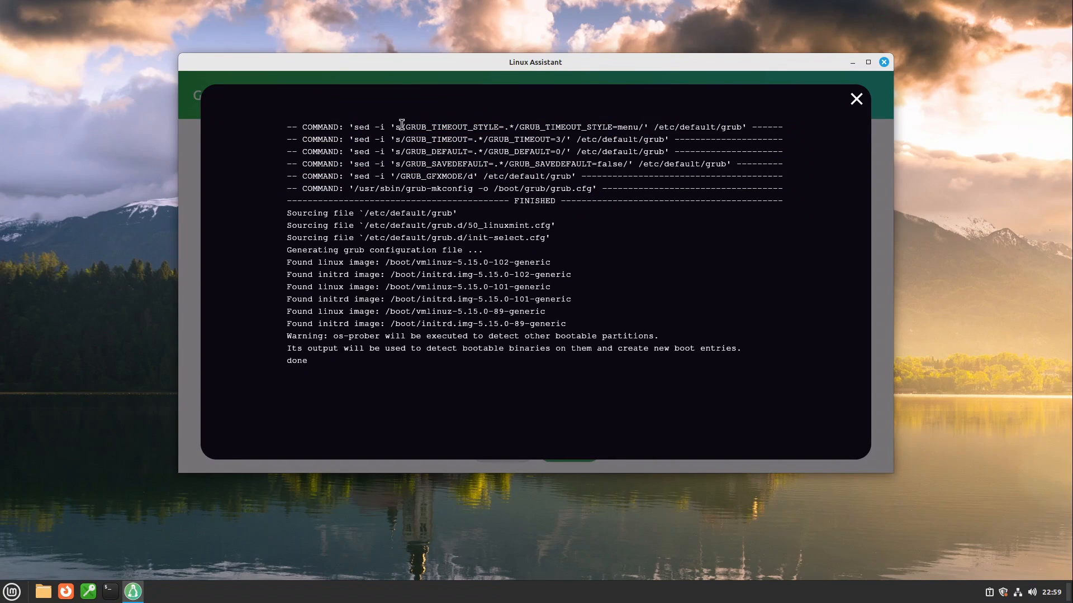
Review the log's timeout-style menu and timeout 3 commands before closing the assistant
double_click(452, 128)
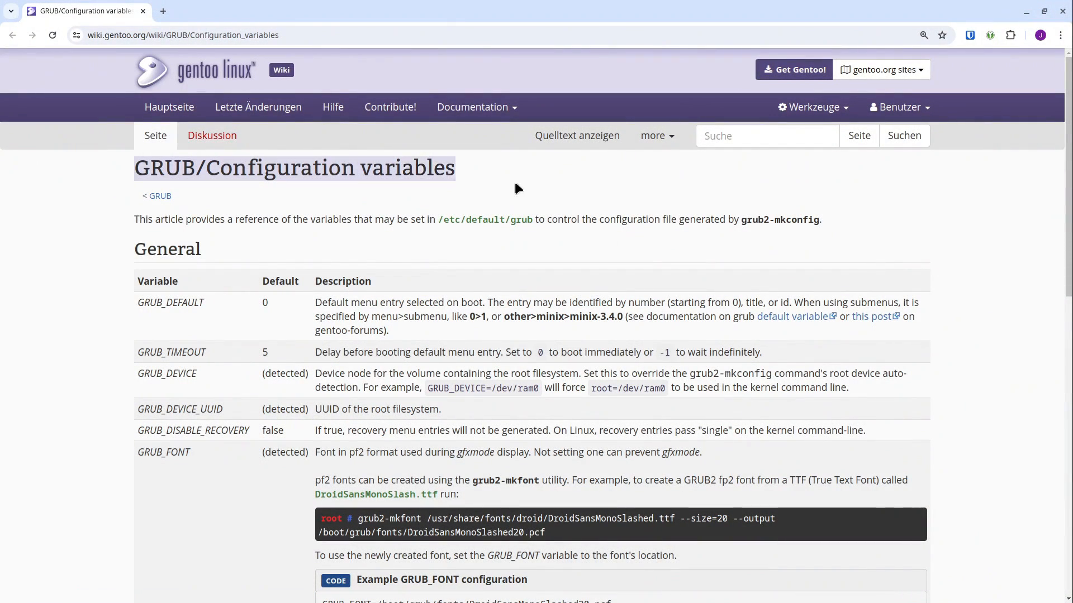
scroll("down", 3)
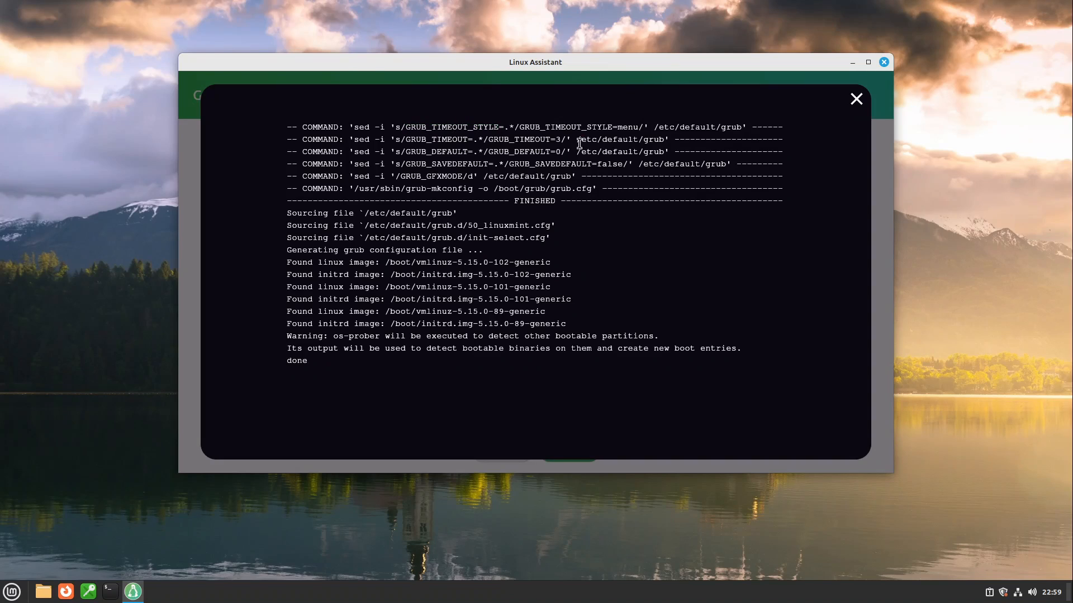
double_click(619, 140)
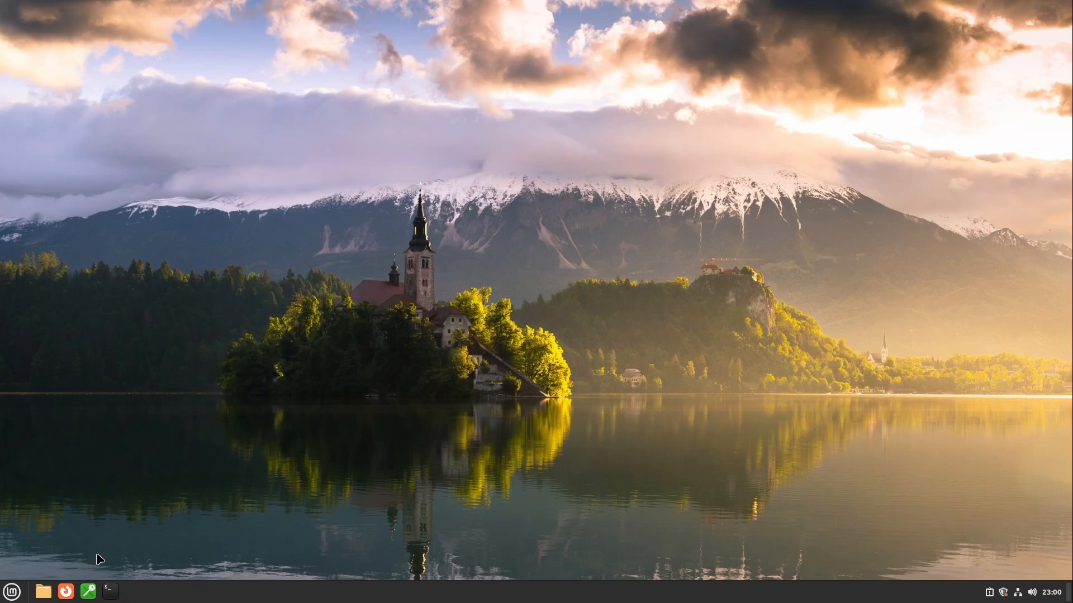
Reboot into the GRUB menu, browse the Advanced options kernel entries, and return to the main menu
left_click(12, 590)
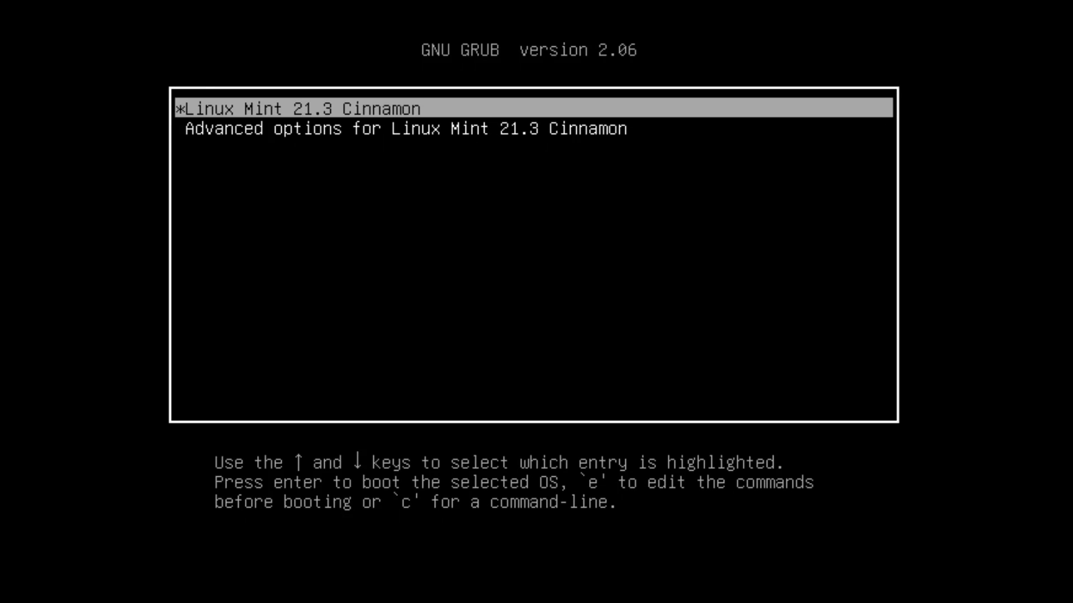
key("Down")
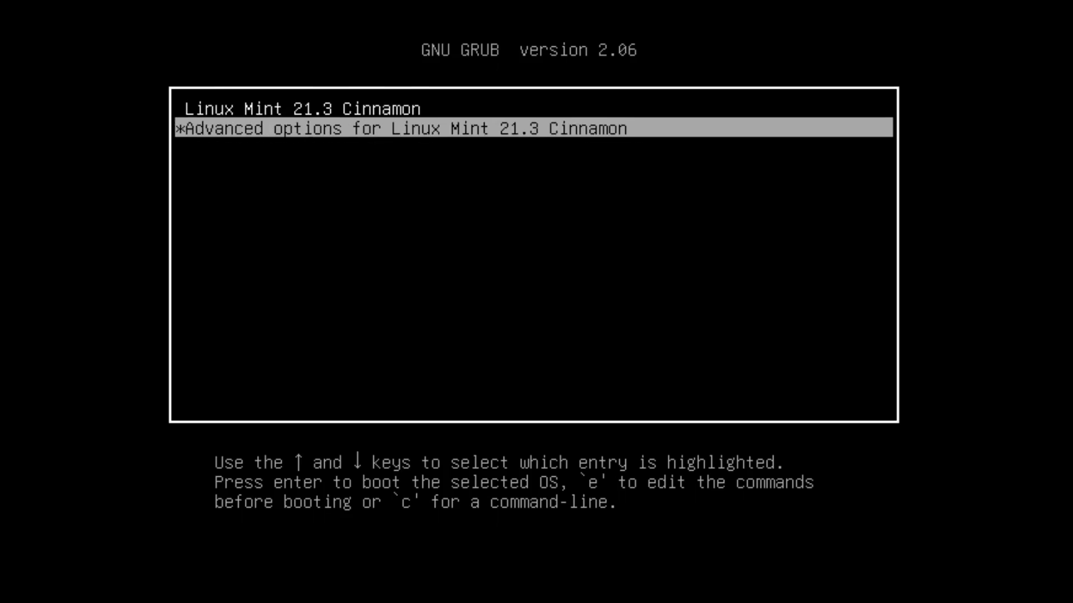
key("Up")
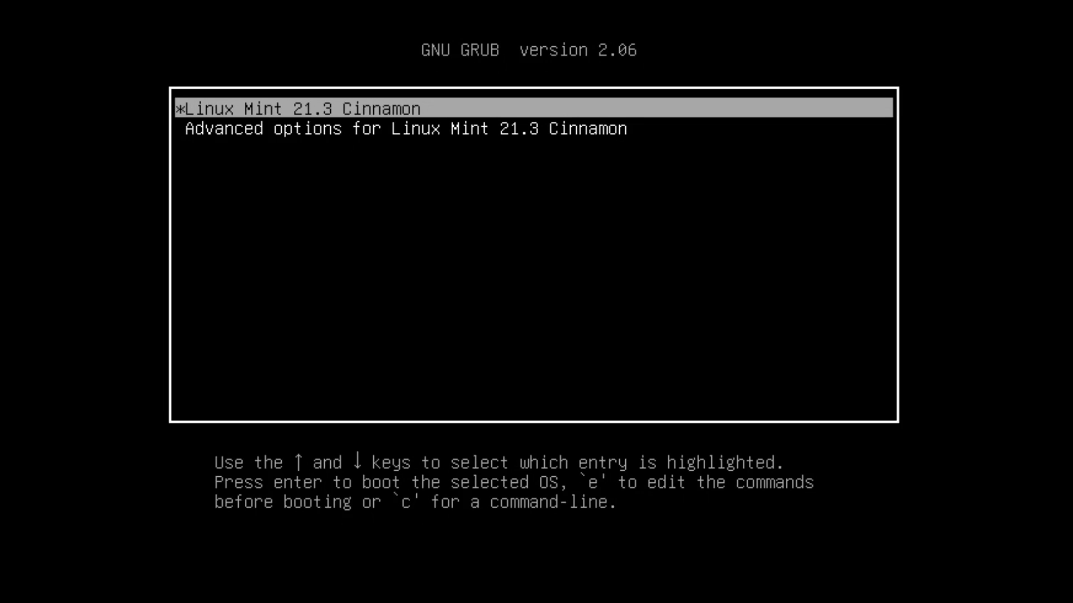
key("Down")
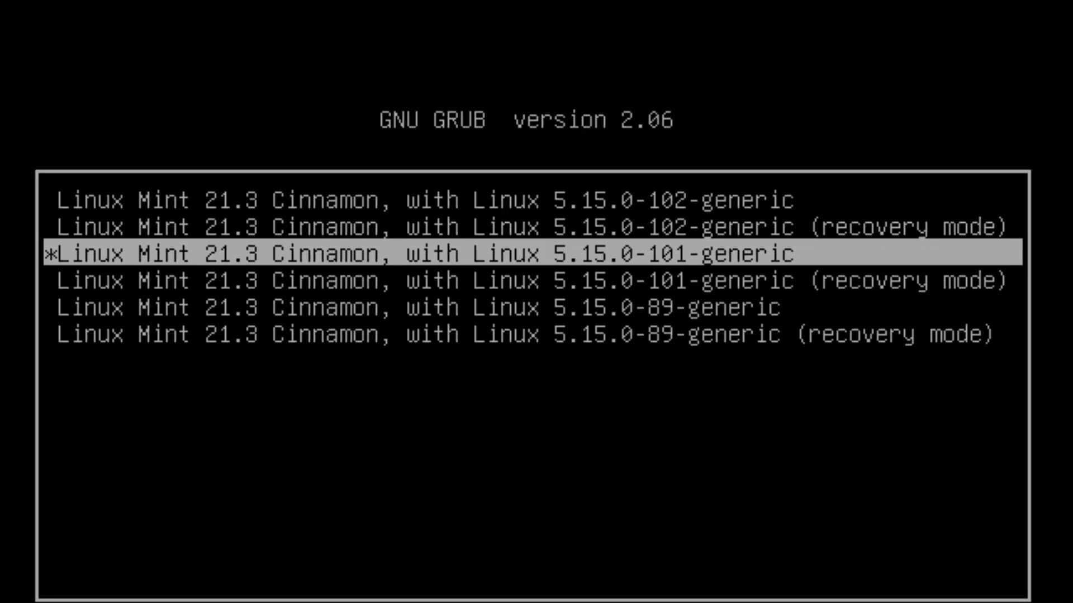
key("Down")
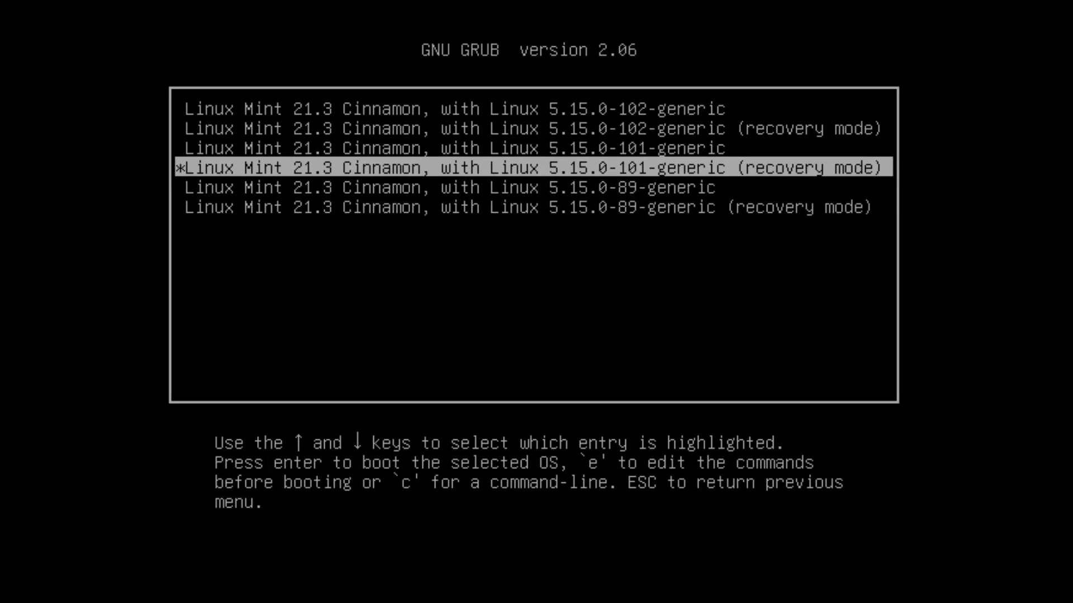
key("Escape")
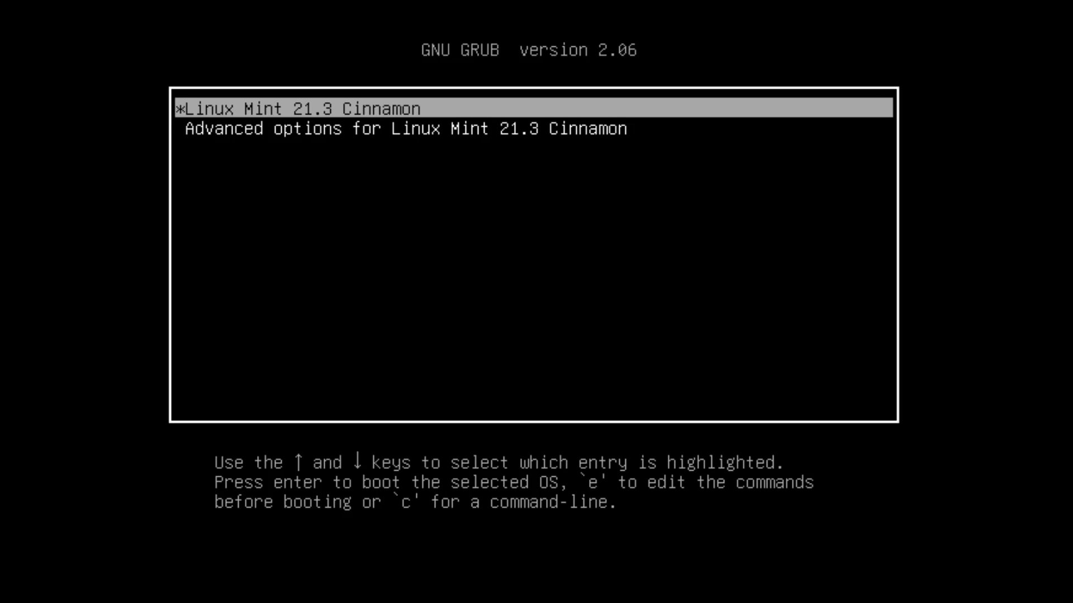